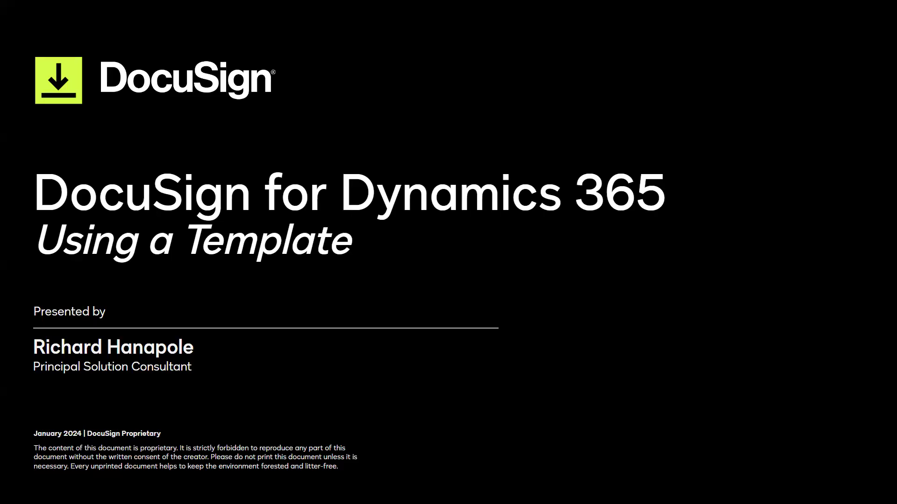
{"action": "mouse_move", "coordinate": [715, 402]}
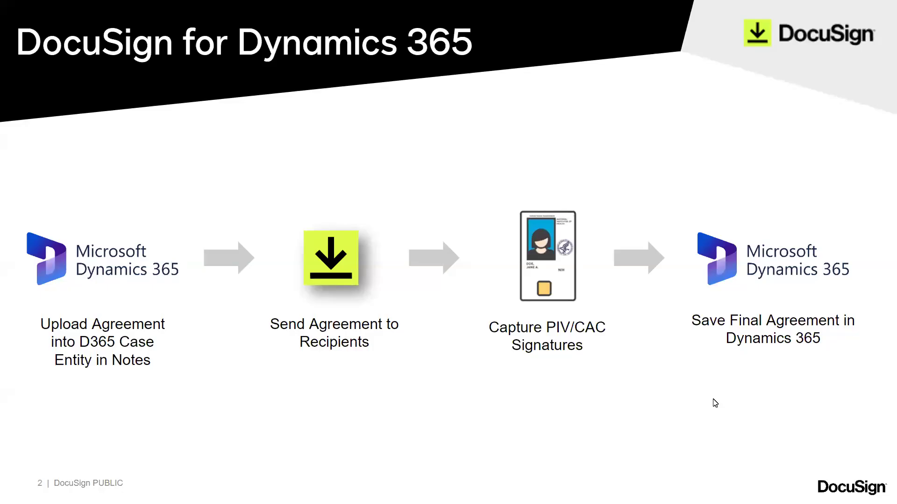
{"action": "mouse_move", "coordinate": [148, 368]}
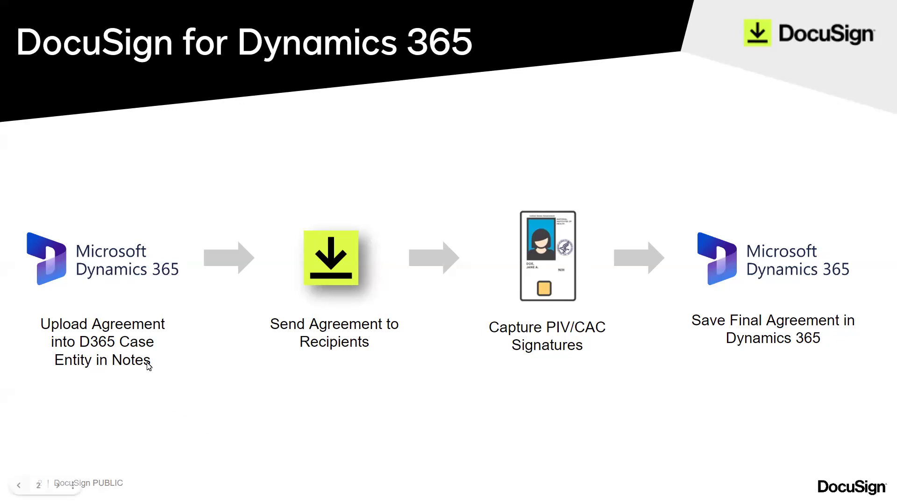
{"action": "mouse_move", "coordinate": [116, 357]}
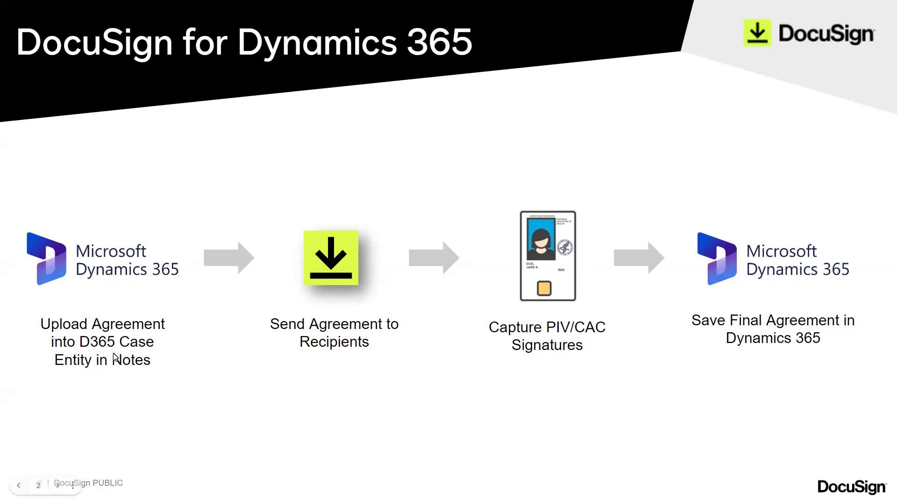
{"action": "mouse_move", "coordinate": [149, 370]}
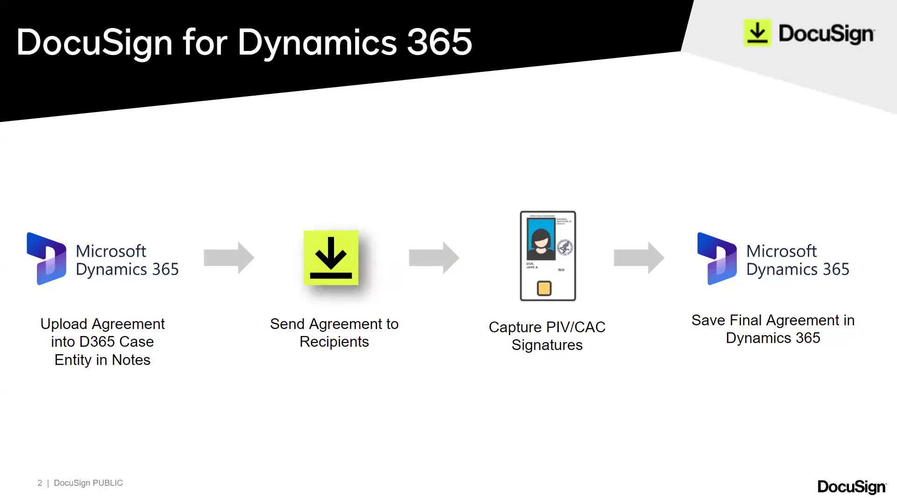
{"action": "mouse_move", "coordinate": [558, 364]}
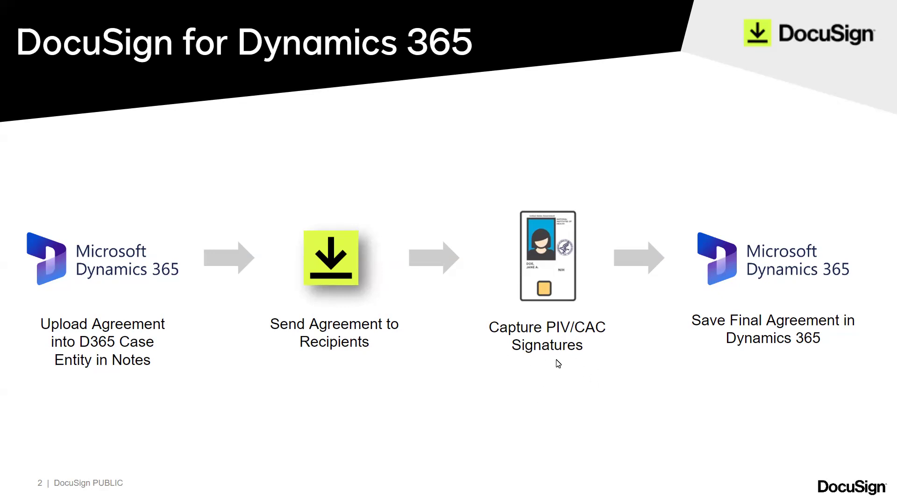
{"action": "mouse_move", "coordinate": [564, 362]}
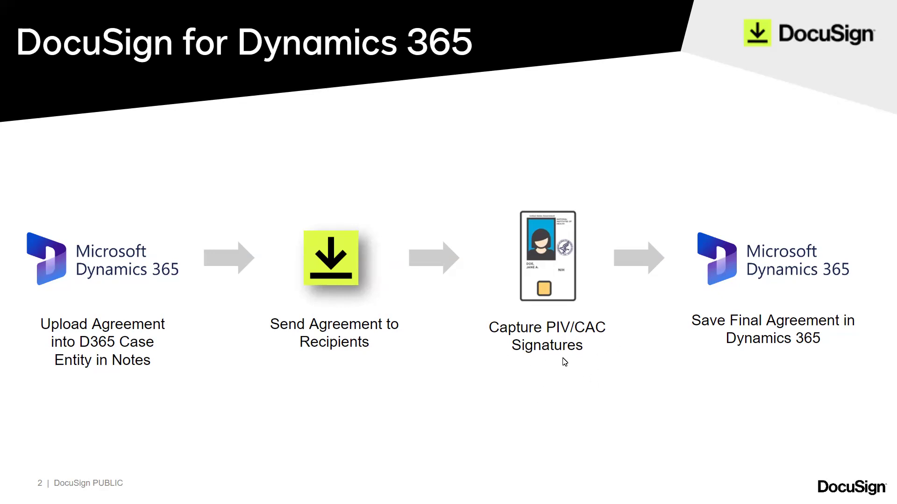
{"action": "mouse_move", "coordinate": [559, 363]}
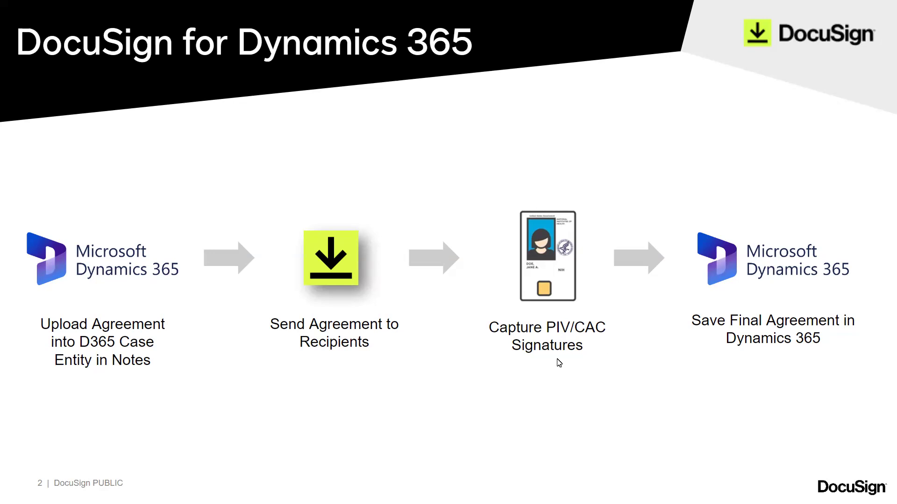
{"action": "mouse_move", "coordinate": [761, 359]}
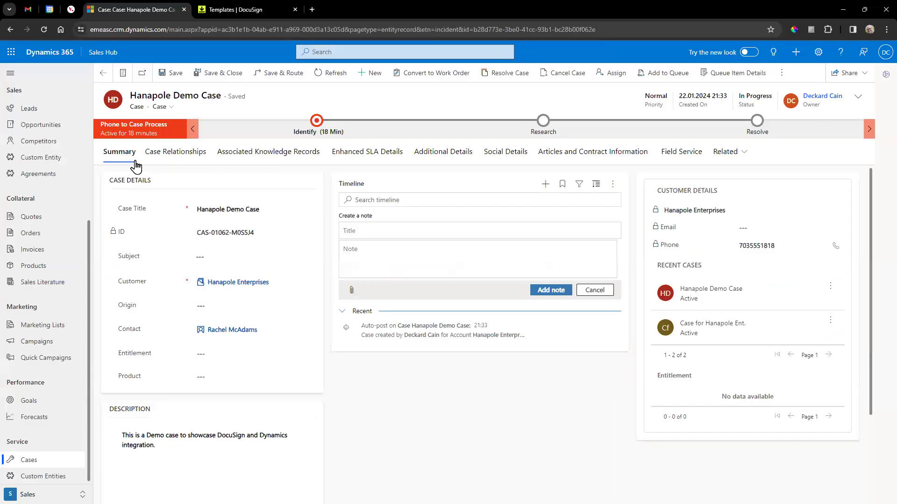
{"action": "mouse_move", "coordinate": [46, 195]}
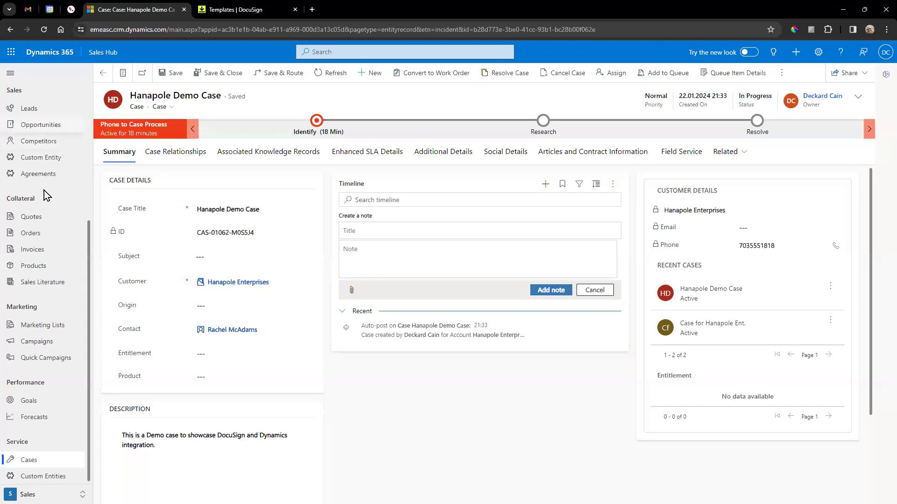
{"action": "mouse_move", "coordinate": [35, 470]}
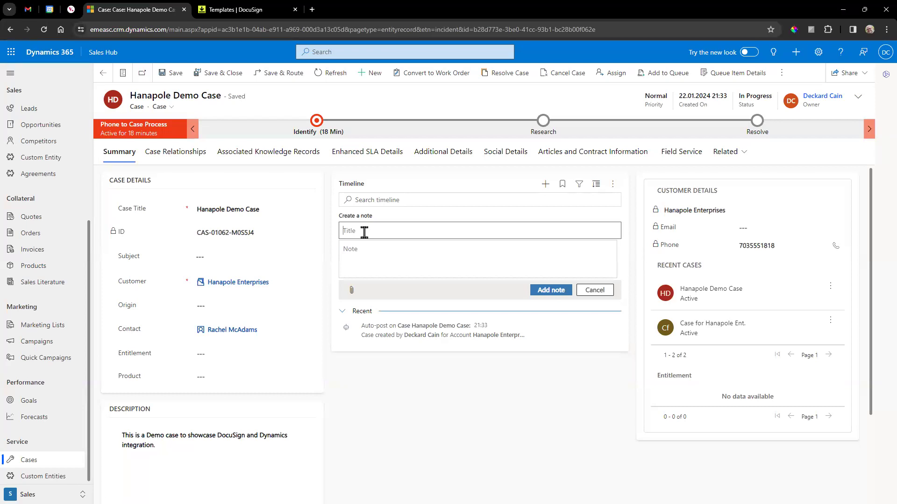
Step: Add a 'MOU' note with MOU Template.docx attached to the Hanapole Demo Case timeline
{"action": "type", "text": "MOU"}
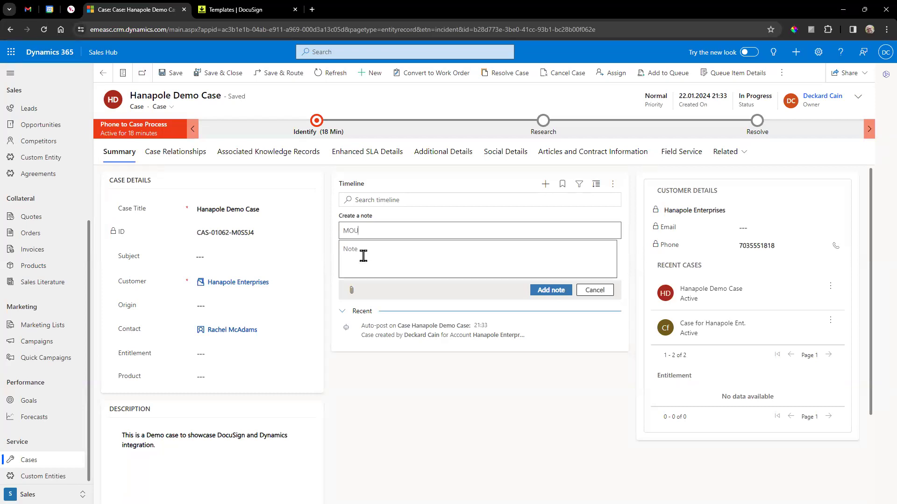
{"action": "type", "text": "MOU"}
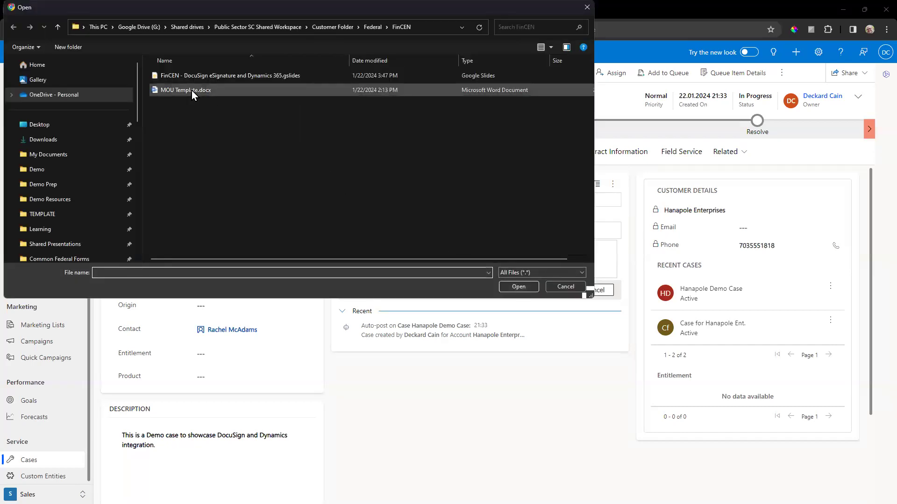
{"action": "left_click", "coordinate": [518, 287]}
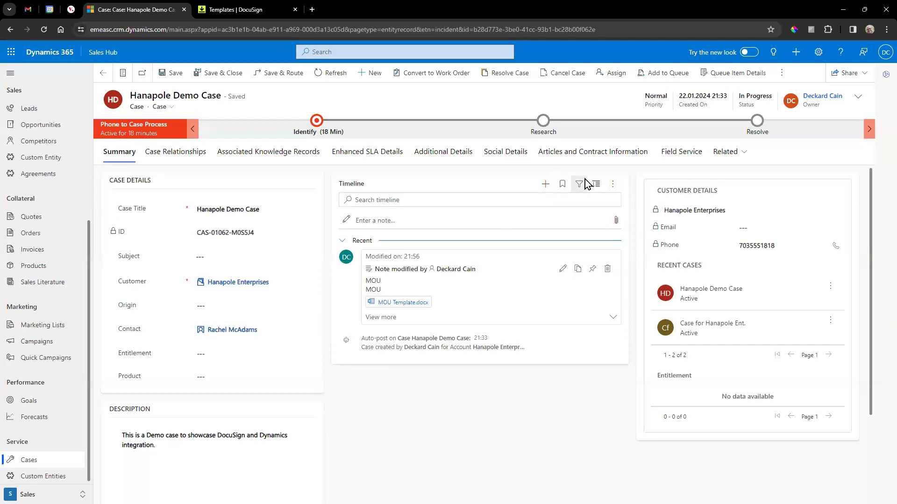
Step: Start DocuSign Get Signatures with MOU Template.docx included and reach the recipients step
{"action": "left_click", "coordinate": [781, 73]}
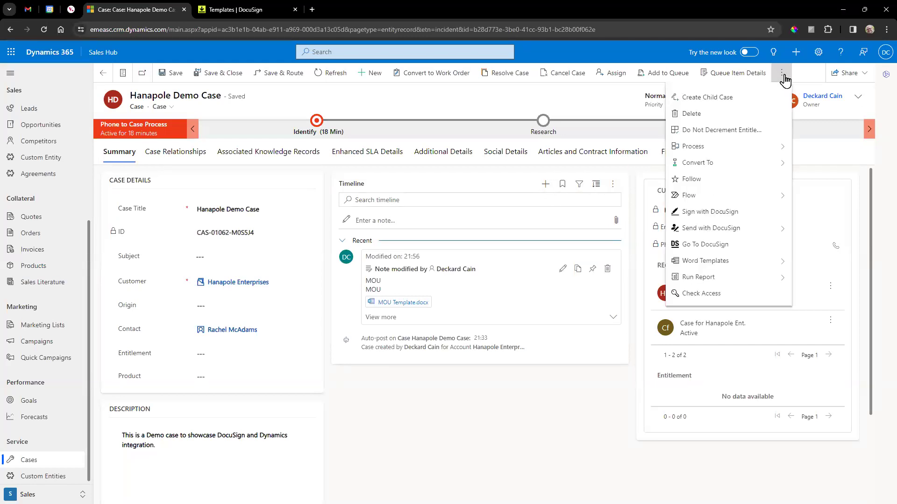
{"action": "mouse_move", "coordinate": [761, 232]}
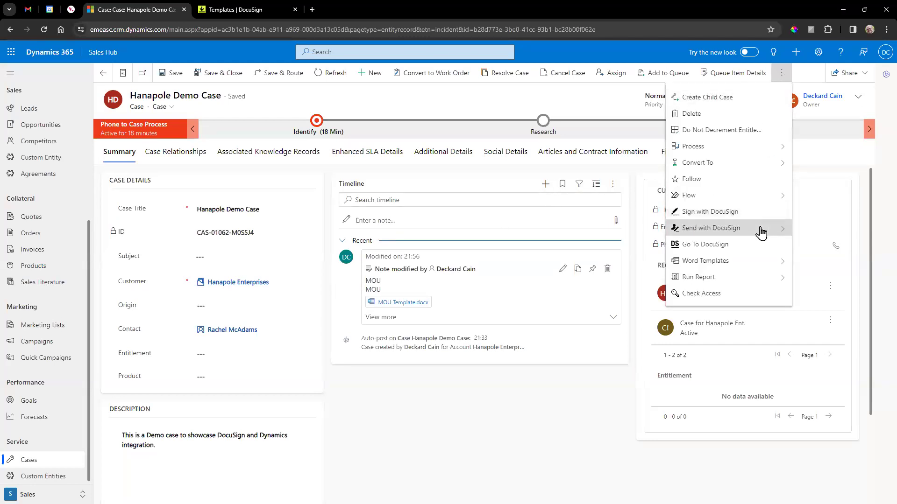
{"action": "left_click", "coordinate": [711, 228]}
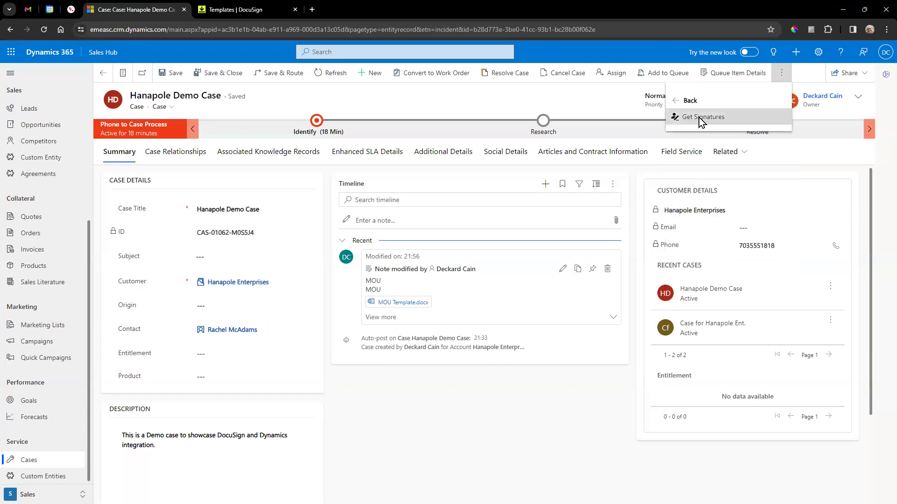
{"action": "left_click", "coordinate": [703, 116]}
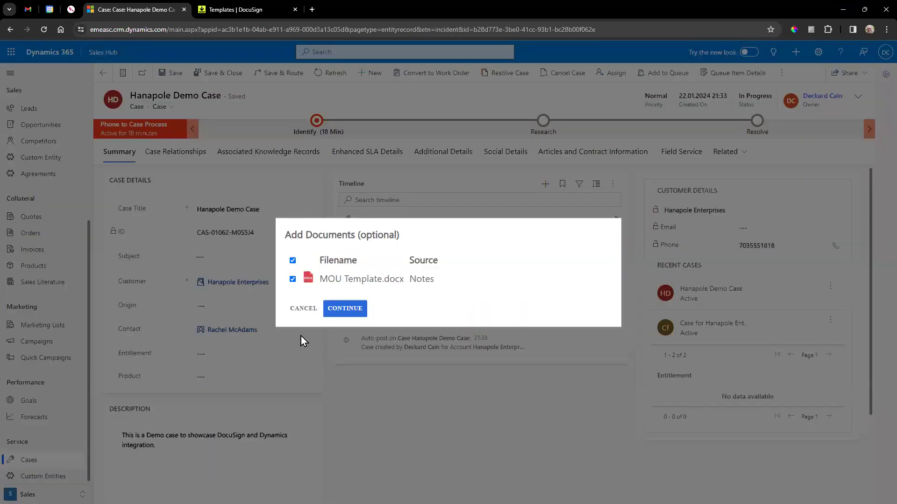
{"action": "mouse_move", "coordinate": [442, 281]}
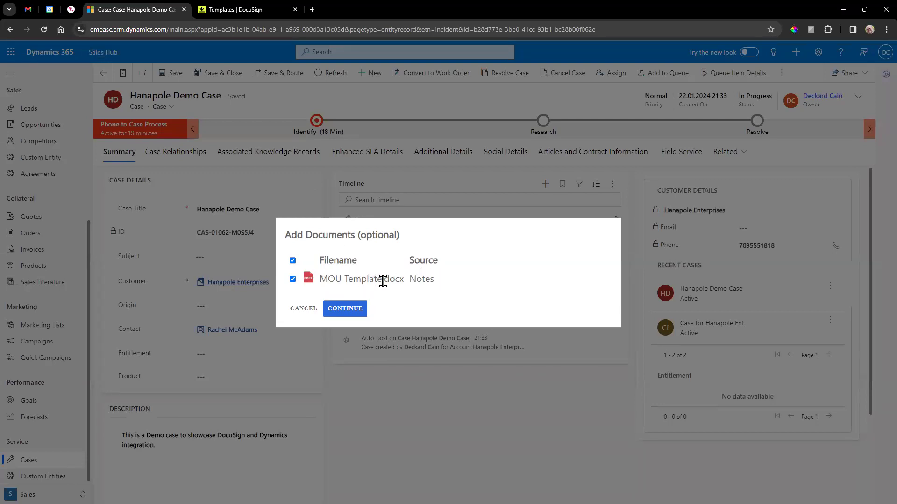
{"action": "left_click", "coordinate": [345, 309]}
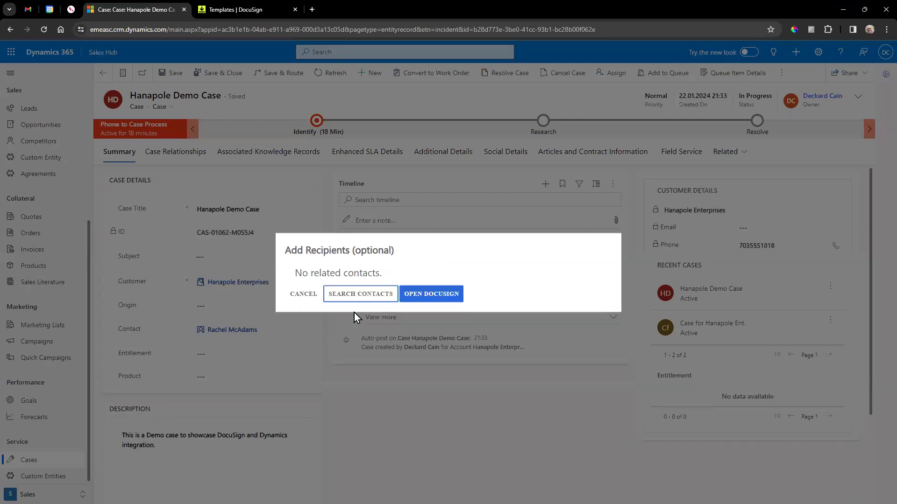
{"action": "mouse_move", "coordinate": [357, 297]}
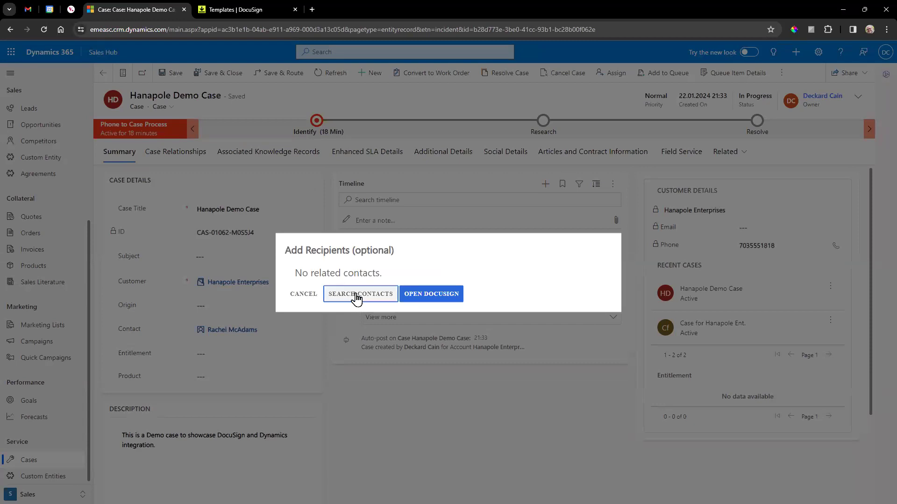
{"action": "left_click", "coordinate": [360, 293]}
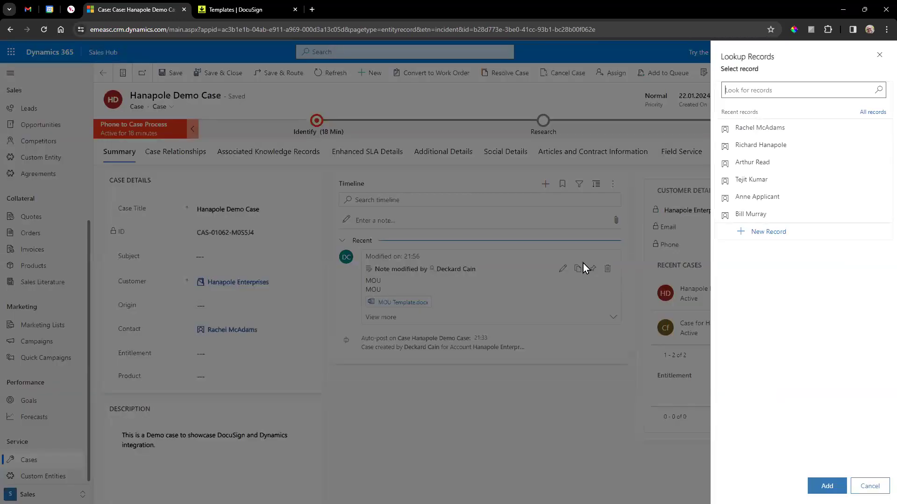
{"action": "left_click", "coordinate": [759, 128]}
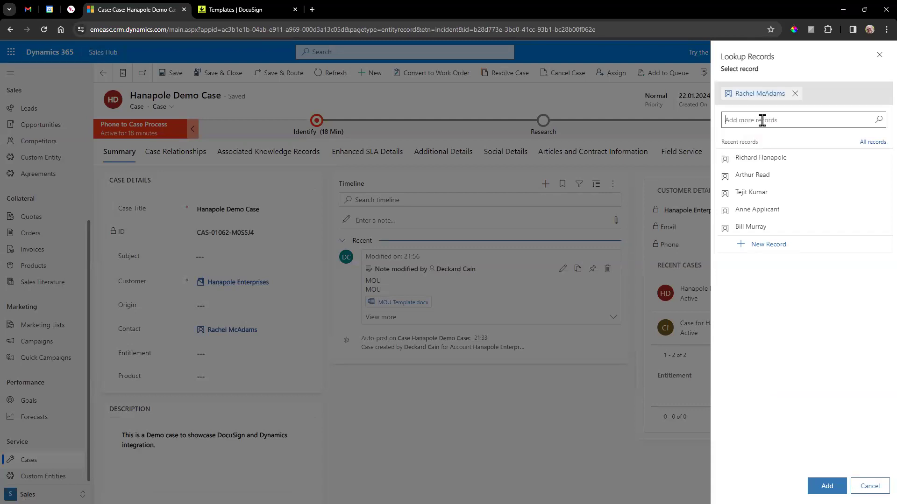
{"action": "left_click", "coordinate": [760, 157]}
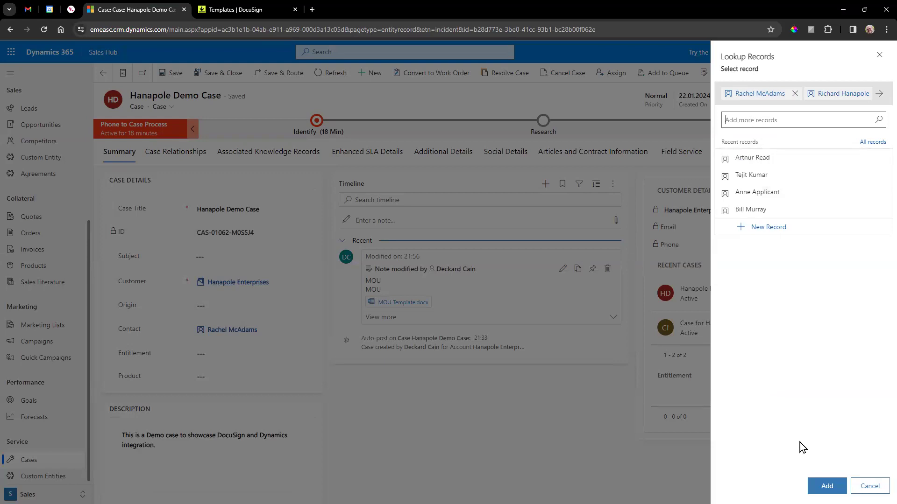
{"action": "left_click", "coordinate": [827, 486]}
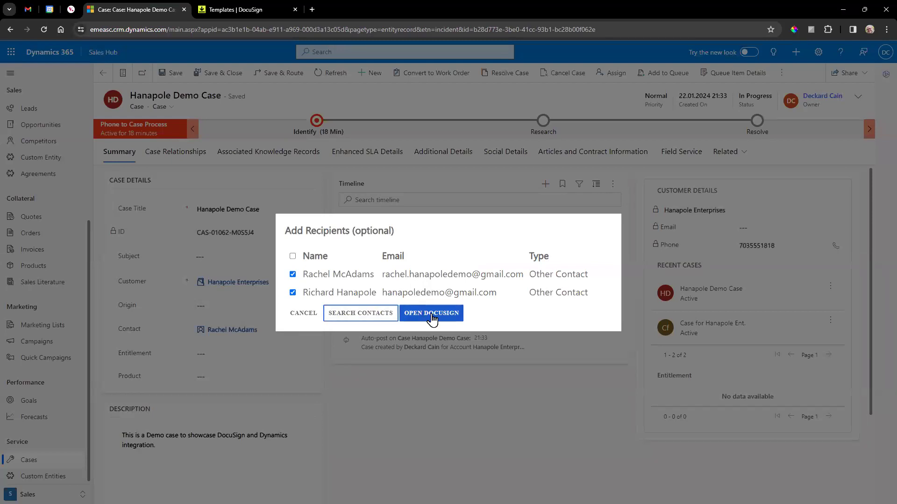
{"action": "left_click", "coordinate": [431, 313]}
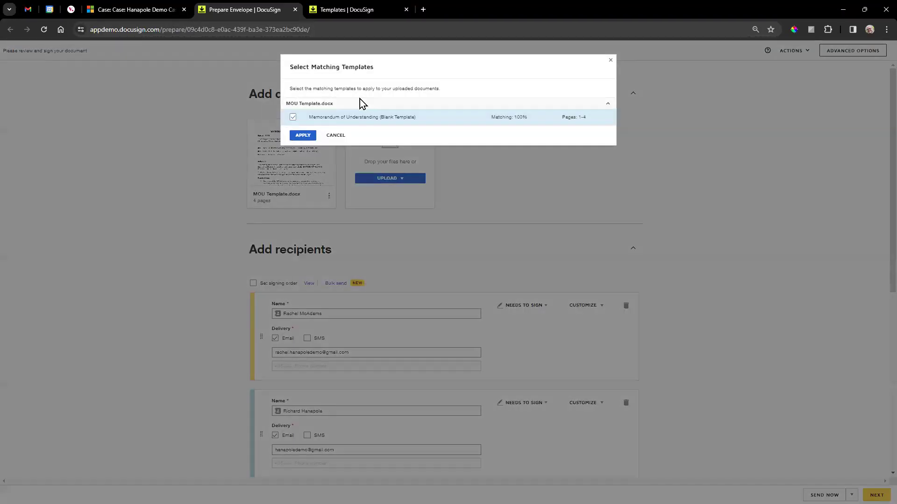
{"action": "mouse_move", "coordinate": [340, 115]}
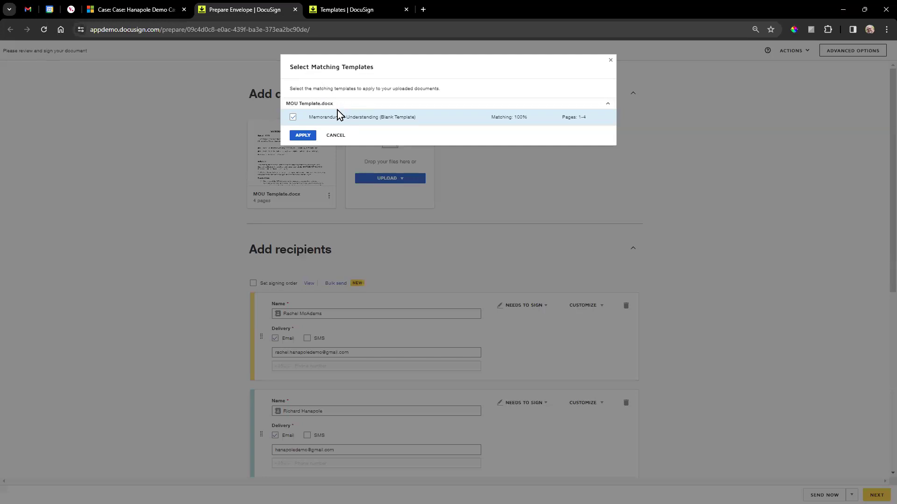
{"action": "mouse_move", "coordinate": [343, 134]}
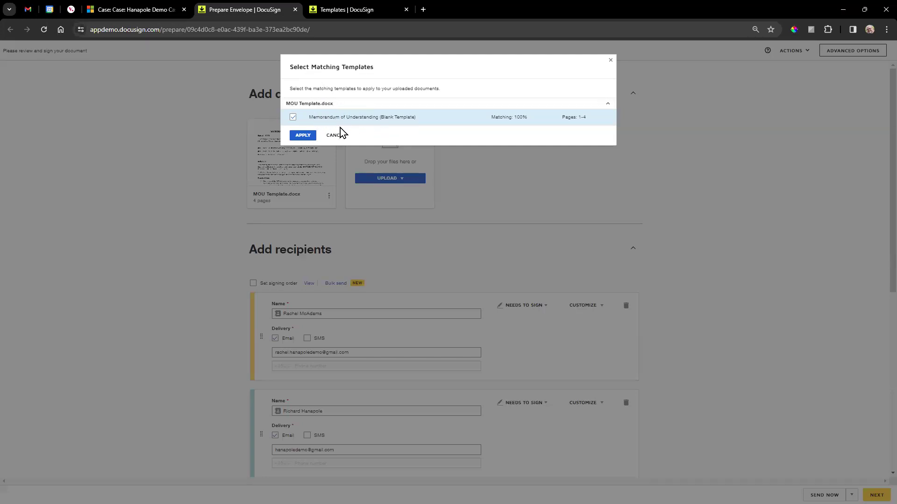
Step: Apply the Memorandum of Understanding (Blank Template) to MOU Template.docx
{"action": "left_click", "coordinate": [303, 135]}
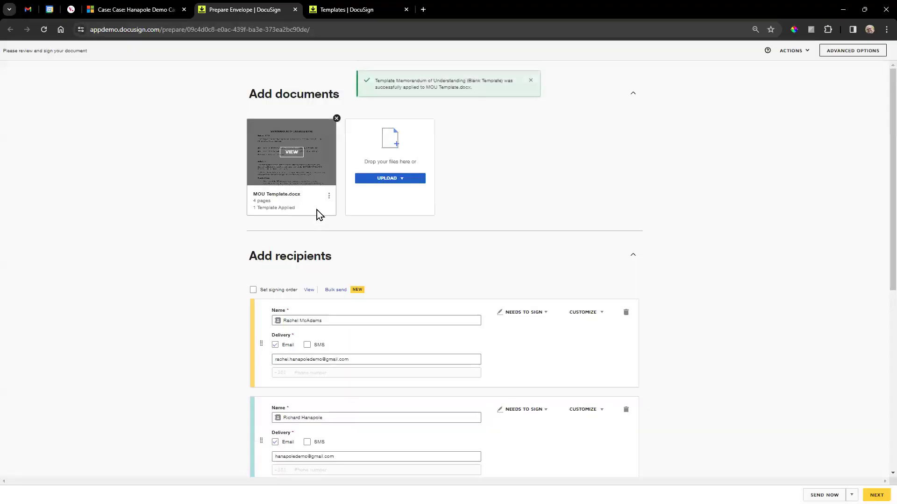
Step: Enable a fixed signing order with Rachel McAdams signing first
{"action": "scroll", "scroll_direction": "down", "scroll_amount": 3}
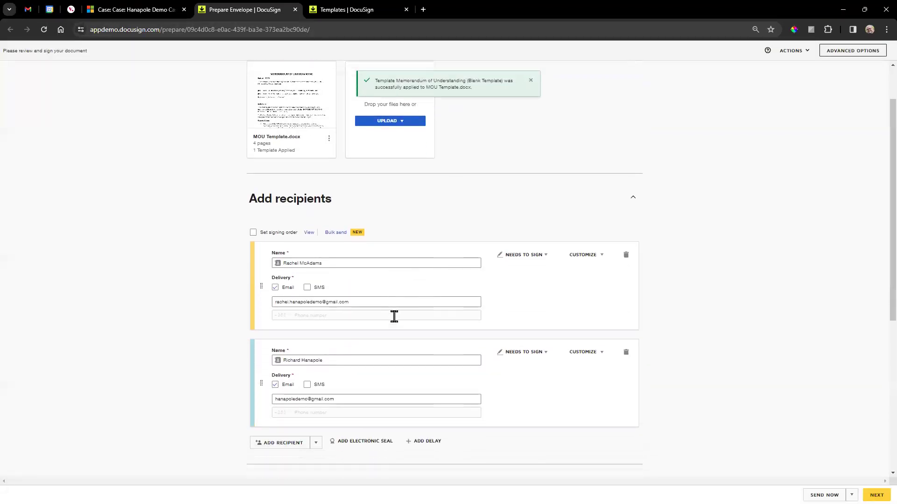
{"action": "scroll", "scroll_direction": "down", "scroll_amount": 3}
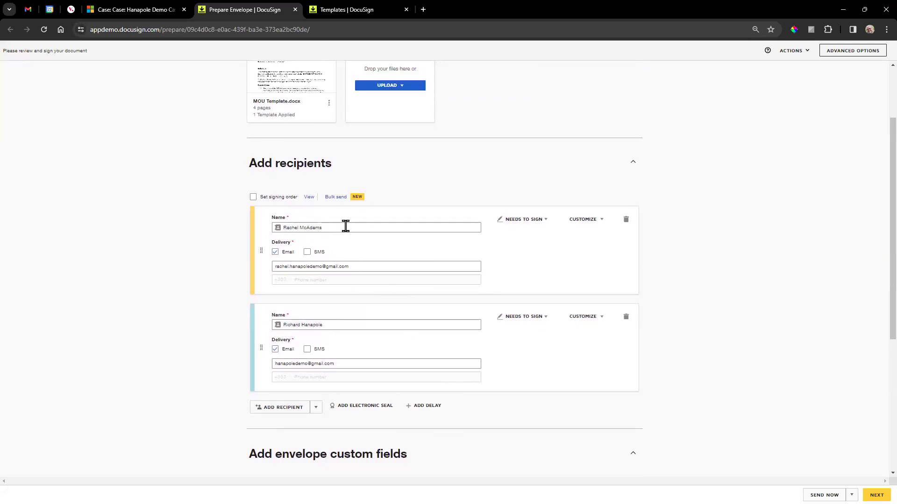
{"action": "mouse_move", "coordinate": [255, 198]}
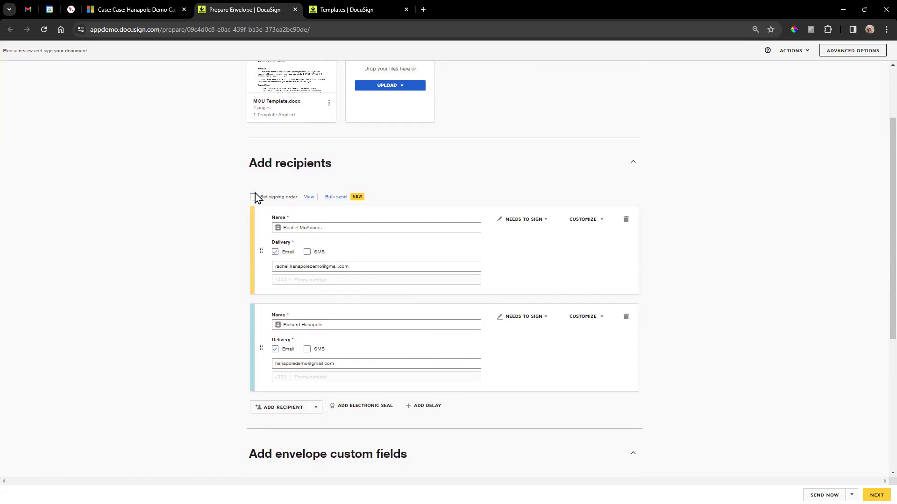
{"action": "left_click", "coordinate": [252, 197]}
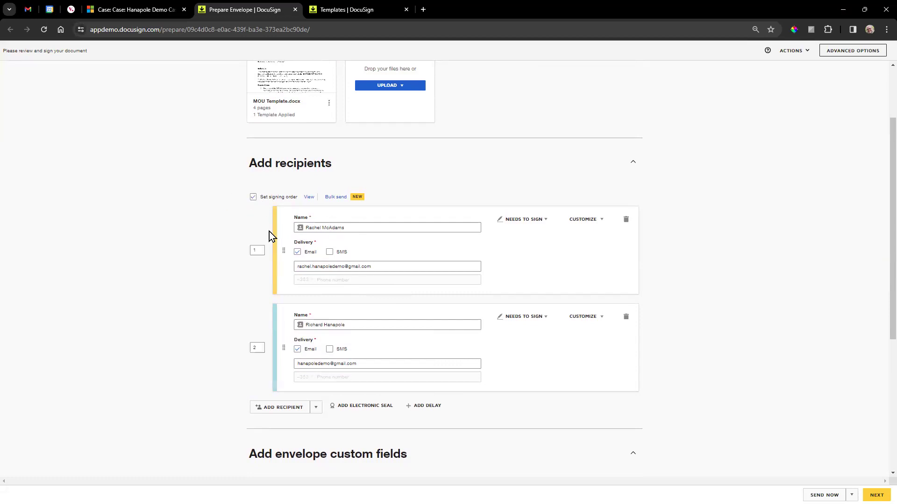
{"action": "mouse_move", "coordinate": [541, 336]}
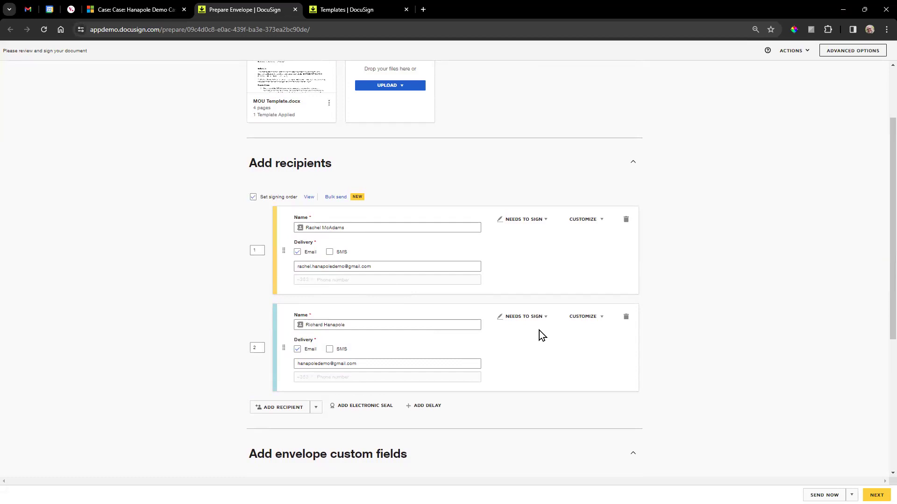
{"action": "left_click", "coordinate": [587, 316]}
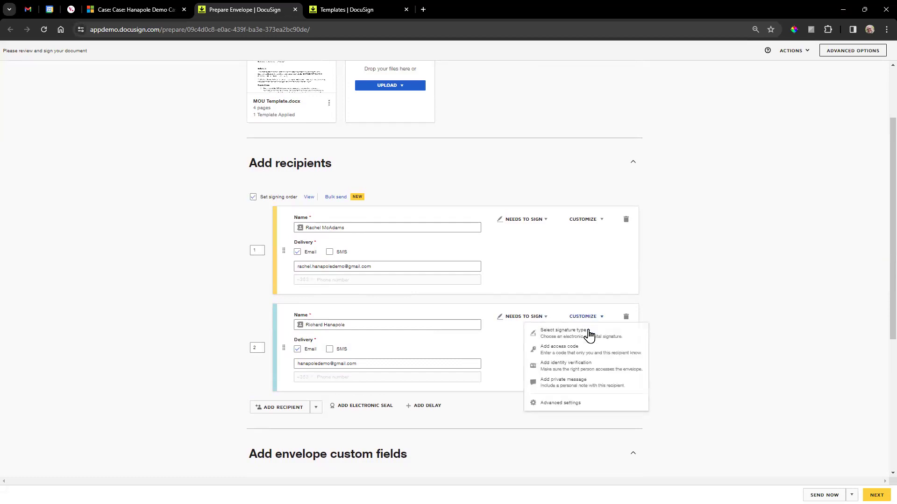
{"action": "left_click", "coordinate": [561, 333]}
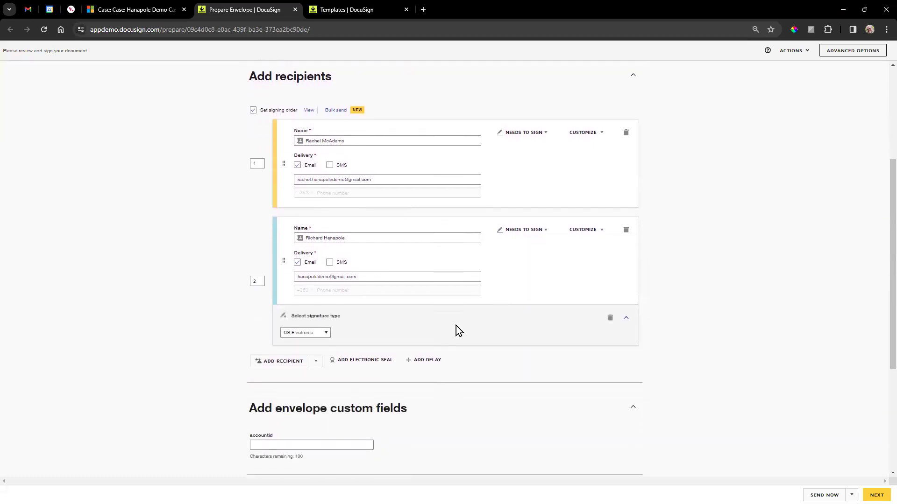
{"action": "left_click", "coordinate": [305, 333]}
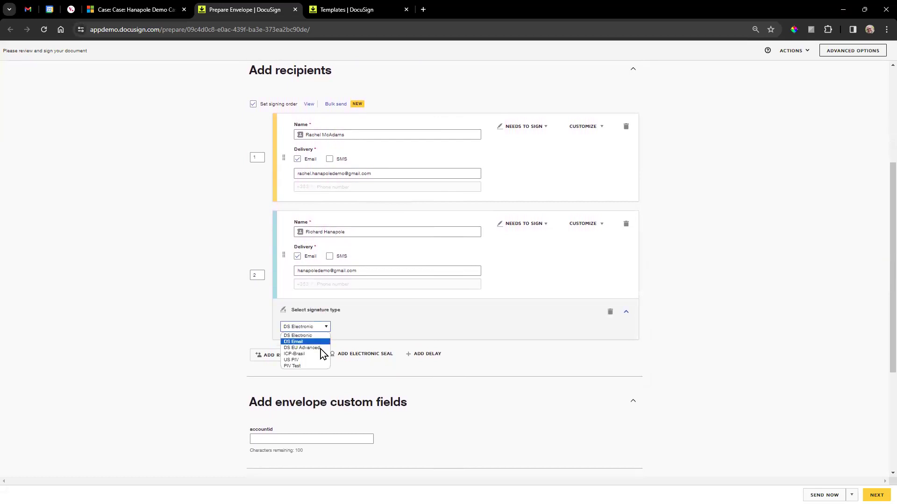
{"action": "left_click", "coordinate": [292, 365]}
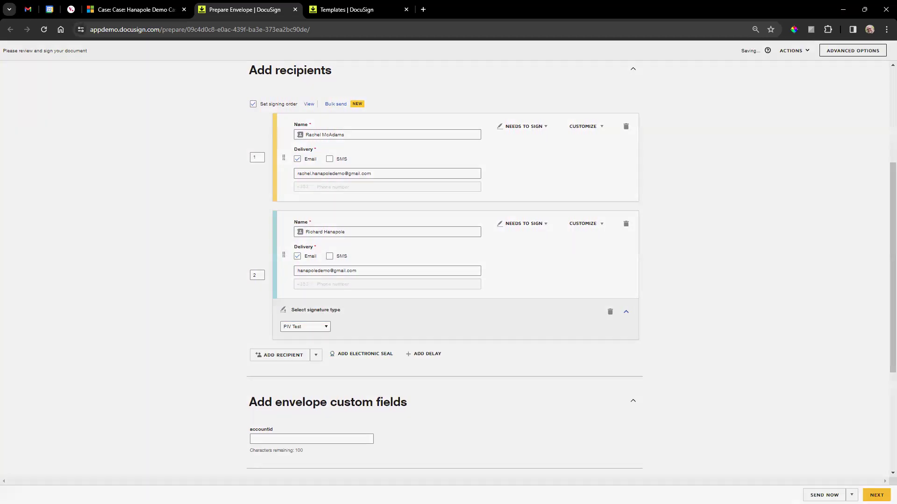
Step: Place the first signer's signature, date signed and full name fields on page 4
{"action": "left_click", "coordinate": [877, 495]}
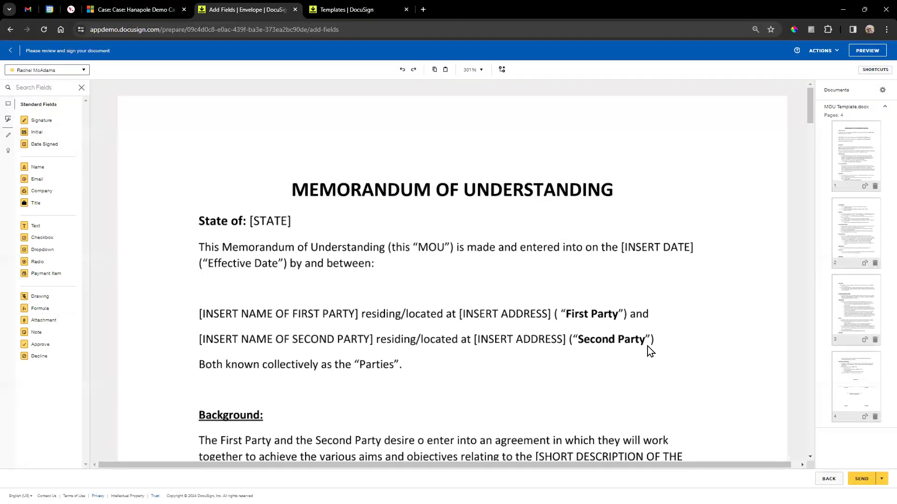
{"action": "left_click", "coordinate": [856, 388]}
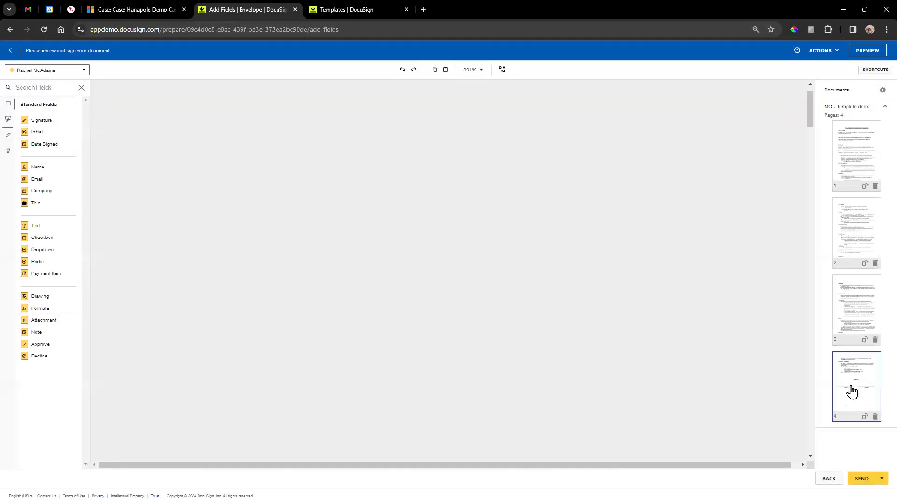
{"action": "left_click", "coordinate": [856, 387]}
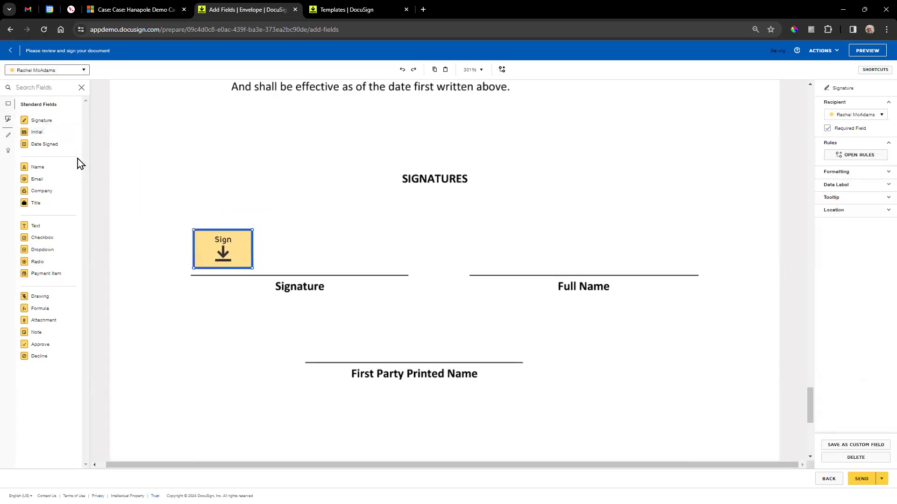
{"action": "left_click_drag", "start_coordinate": [44, 144], "coordinate": [572, 259]}
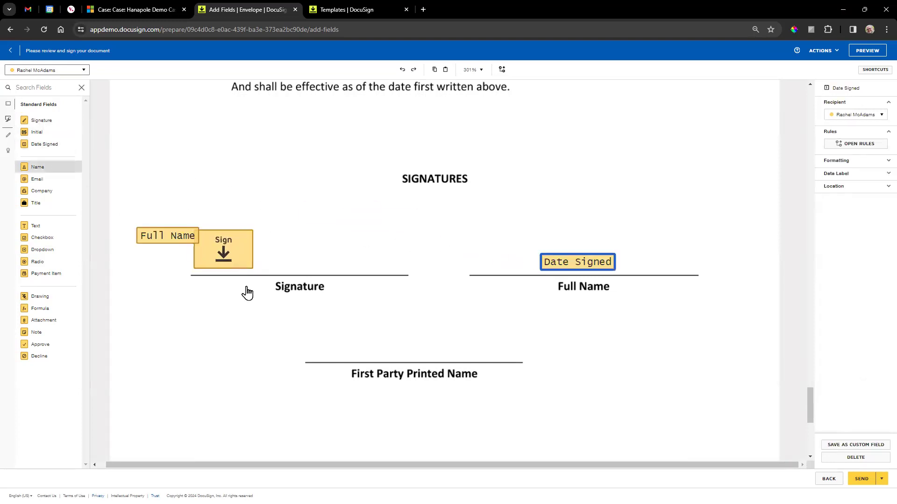
{"action": "left_click_drag", "start_coordinate": [168, 235], "coordinate": [421, 349]}
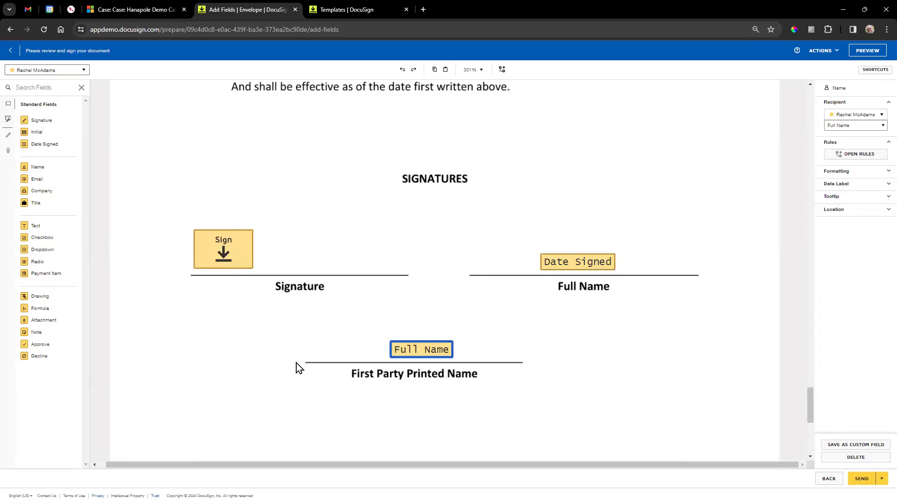
Step: Place the second signer's signature field and send the envelope
{"action": "scroll", "scroll_direction": "down", "scroll_amount": 3}
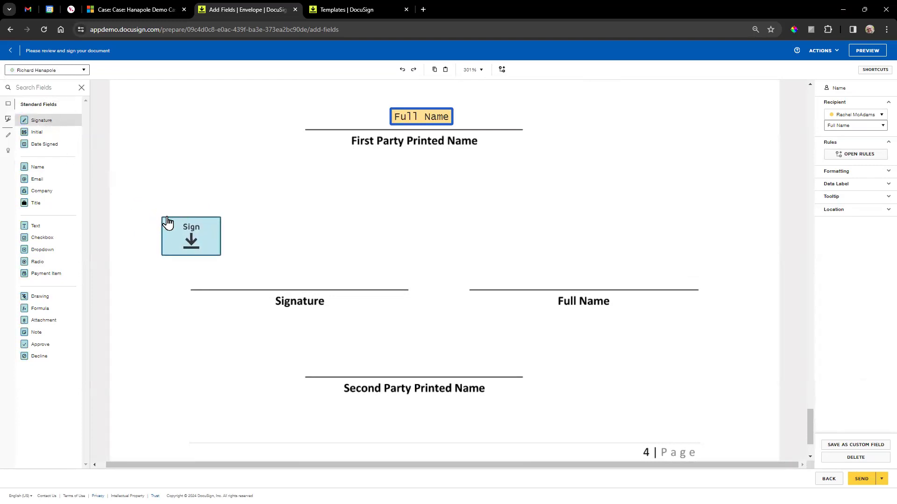
{"action": "left_click", "coordinate": [190, 236]}
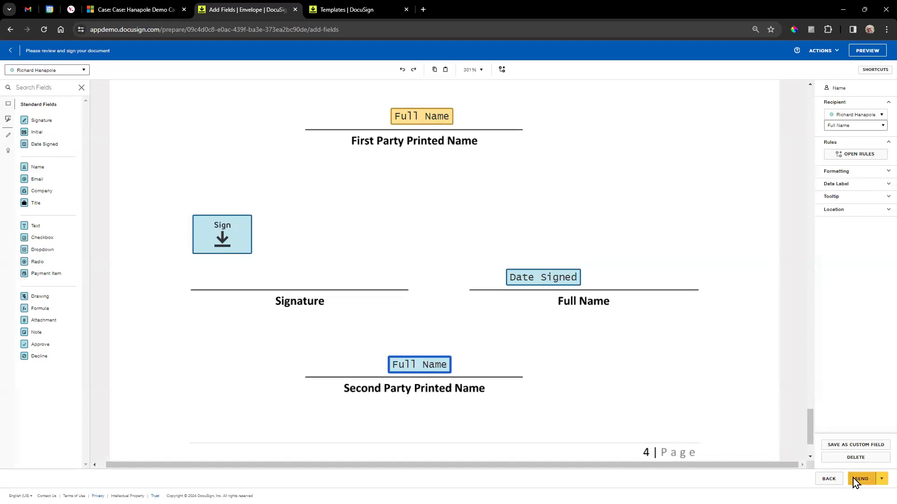
{"action": "left_click", "coordinate": [861, 479]}
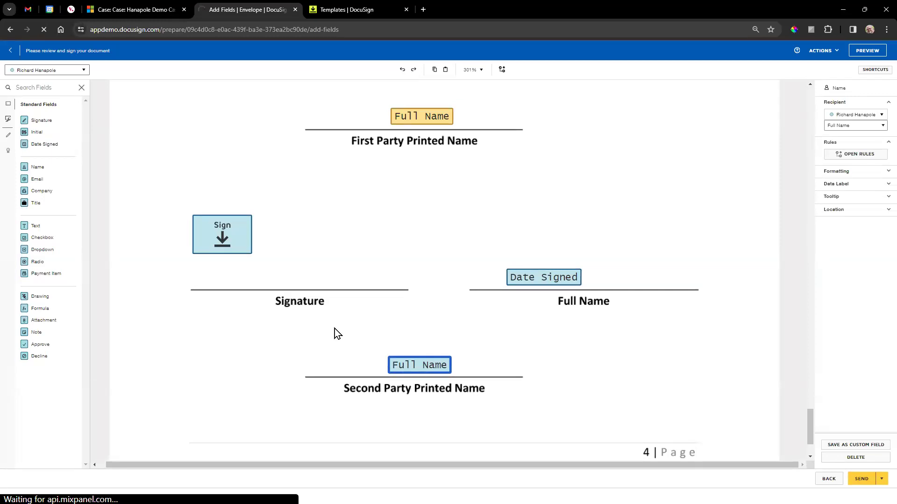
Step: Close the Successfully Sent! confirmation window
{"action": "left_click", "coordinate": [861, 479]}
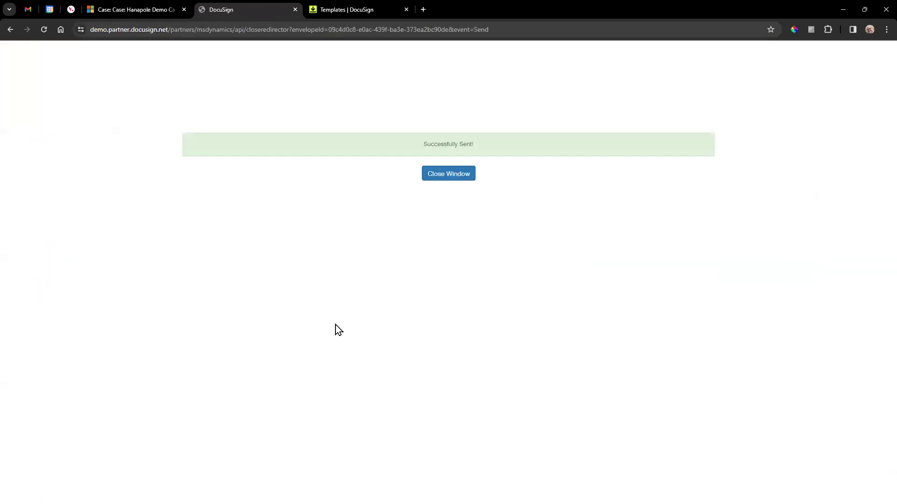
{"action": "left_click", "coordinate": [448, 173]}
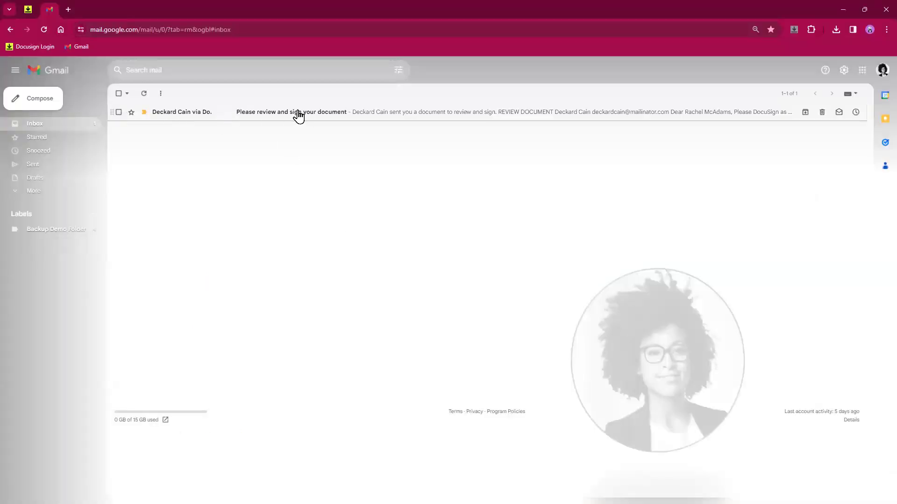
Step: Open the review email, adopt Rachel McAdams's signature on the First Party line, and finish
{"action": "left_click", "coordinate": [299, 112]}
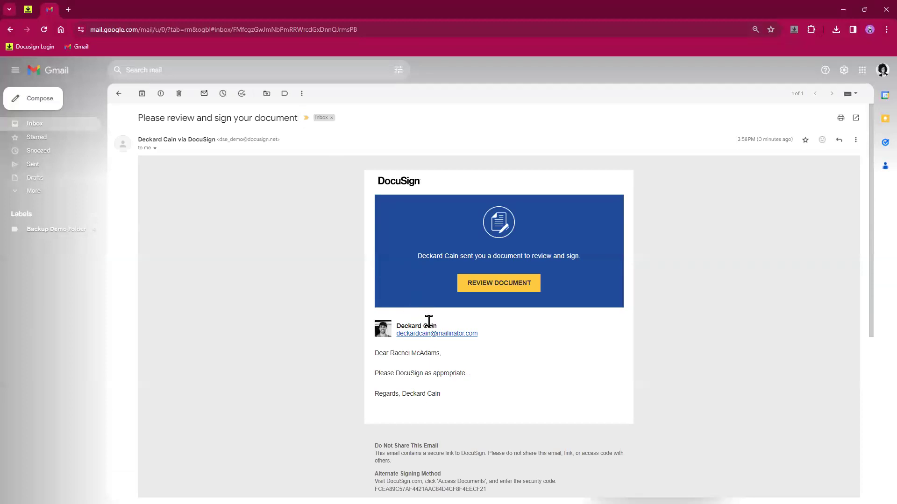
{"action": "left_click", "coordinate": [498, 283]}
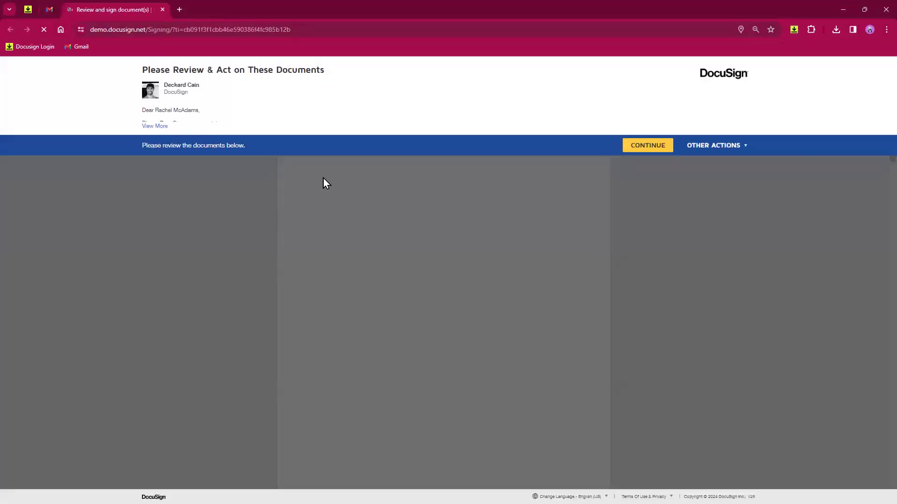
{"action": "left_click", "coordinate": [647, 145]}
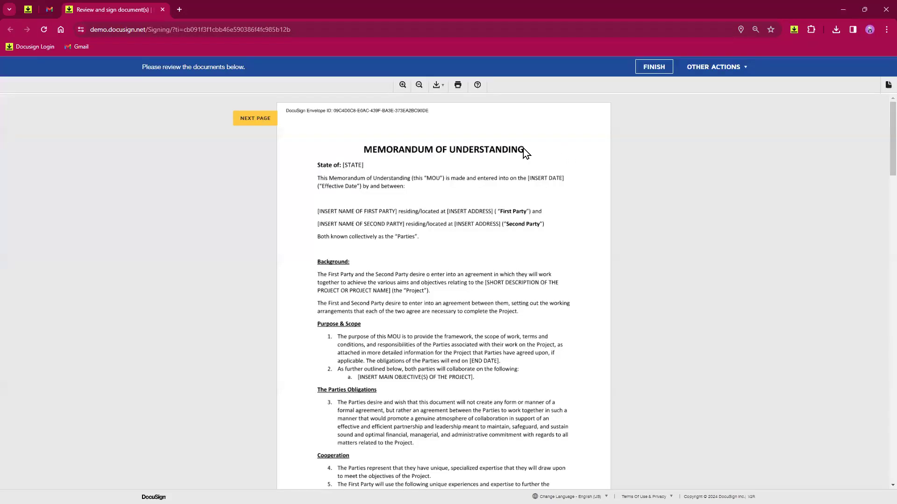
{"action": "left_click", "coordinate": [255, 118]}
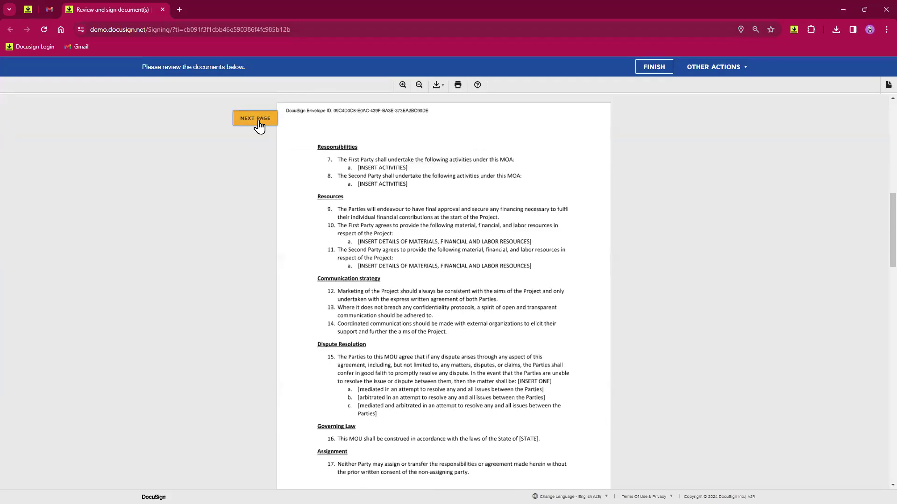
{"action": "left_click", "coordinate": [255, 118]}
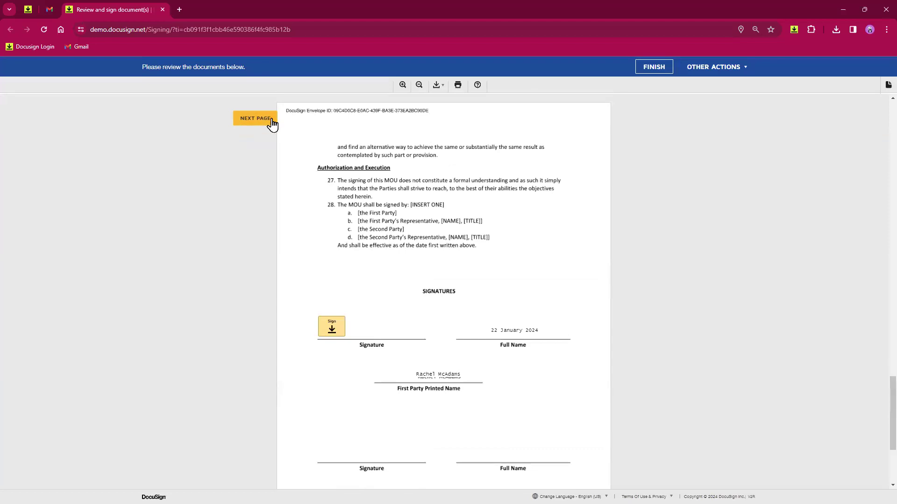
{"action": "mouse_move", "coordinate": [332, 329]}
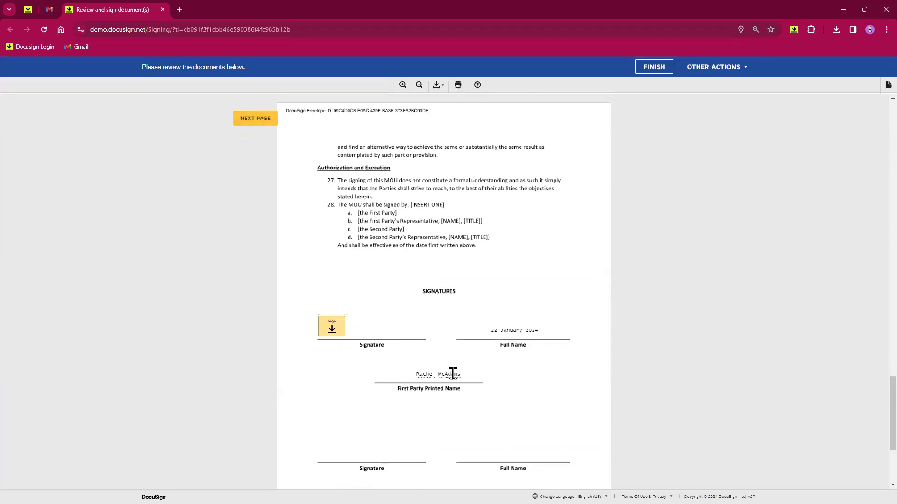
{"action": "mouse_move", "coordinate": [331, 329]}
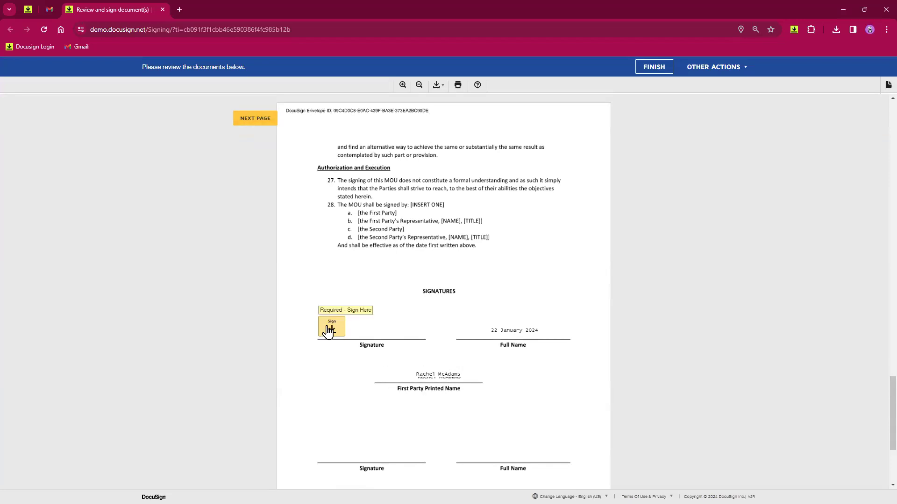
{"action": "left_click", "coordinate": [331, 326]}
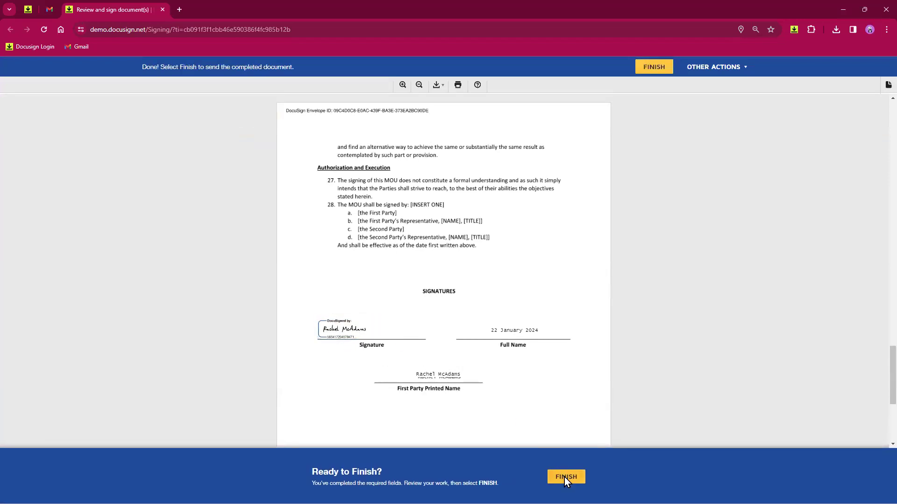
{"action": "left_click", "coordinate": [566, 477]}
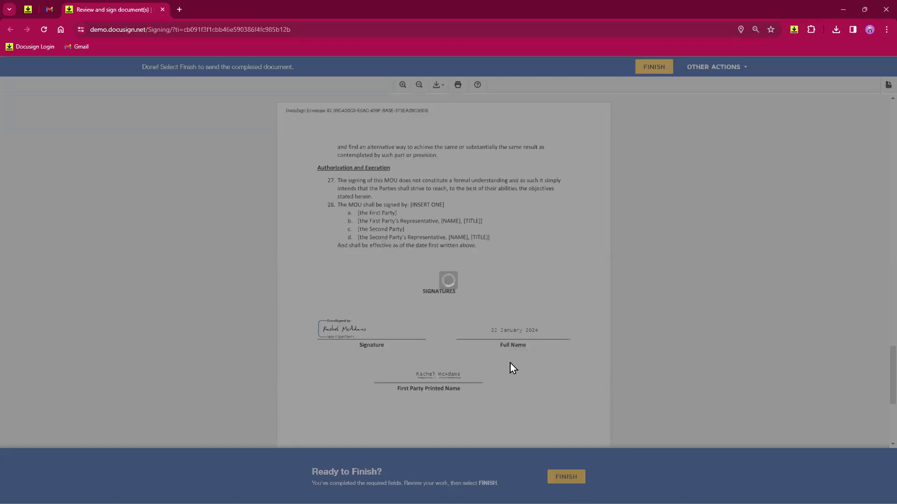
{"action": "mouse_move", "coordinate": [504, 367]}
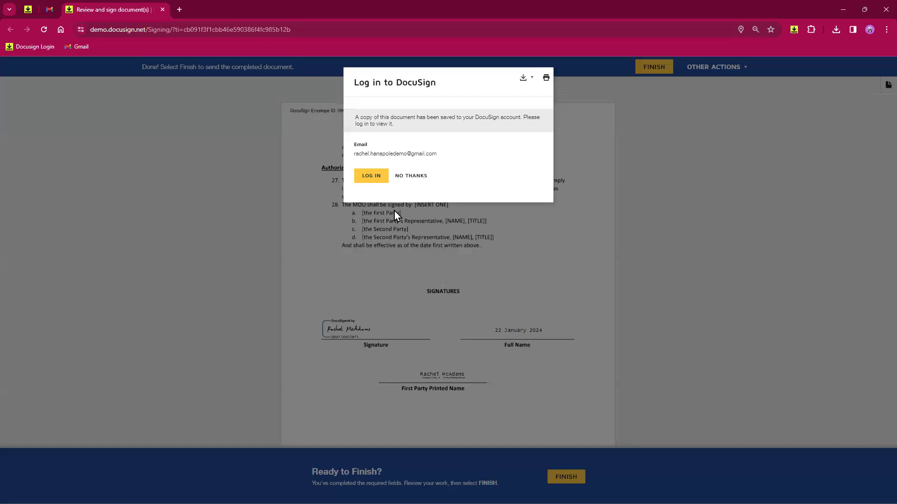
{"action": "left_click", "coordinate": [411, 175]}
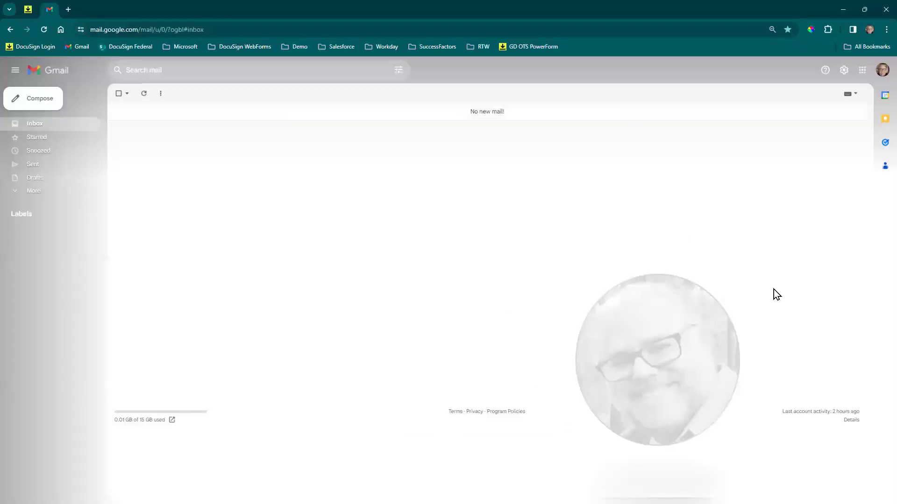
{"action": "mouse_move", "coordinate": [36, 126]}
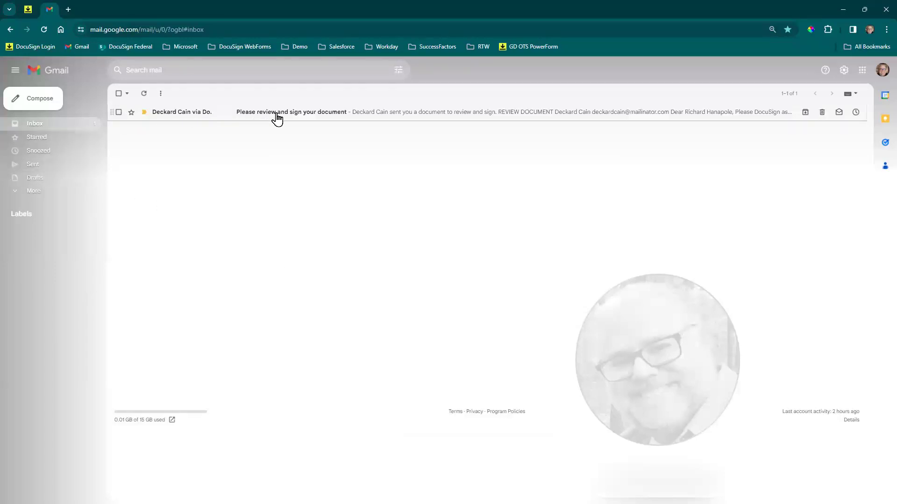
{"action": "left_click", "coordinate": [291, 112]}
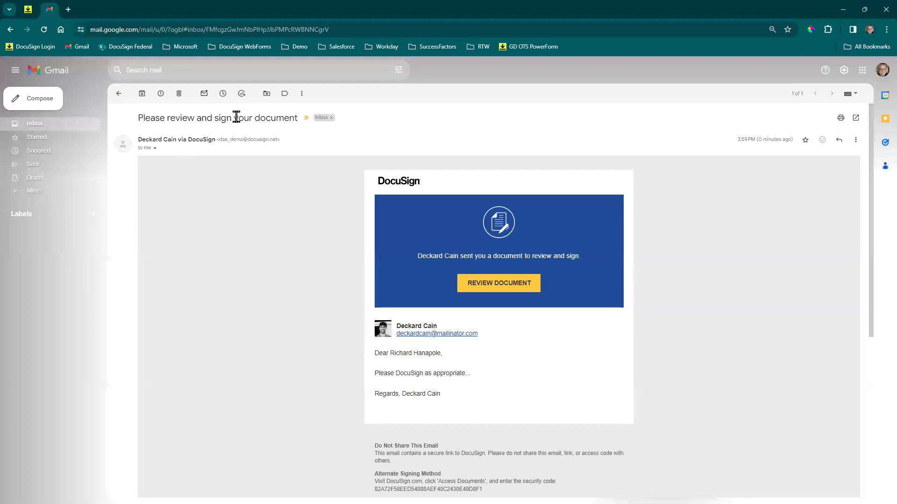
{"action": "left_click", "coordinate": [498, 283]}
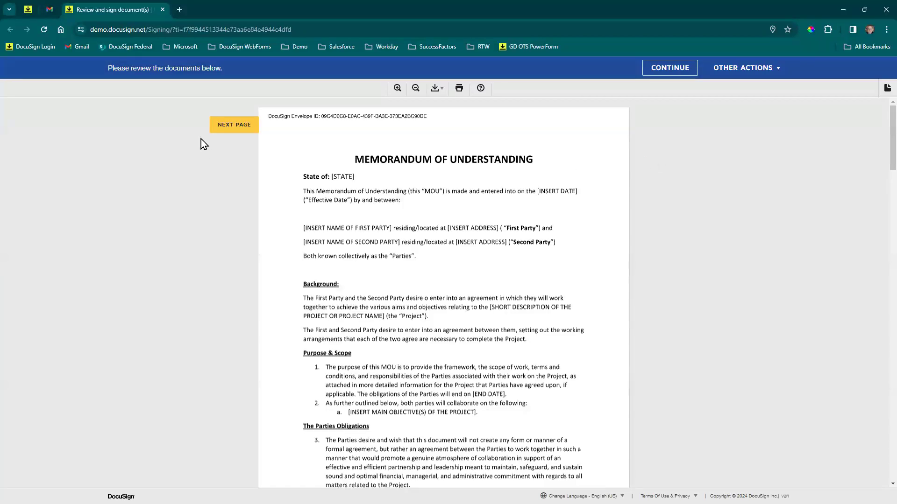
{"action": "left_click", "coordinate": [233, 125]}
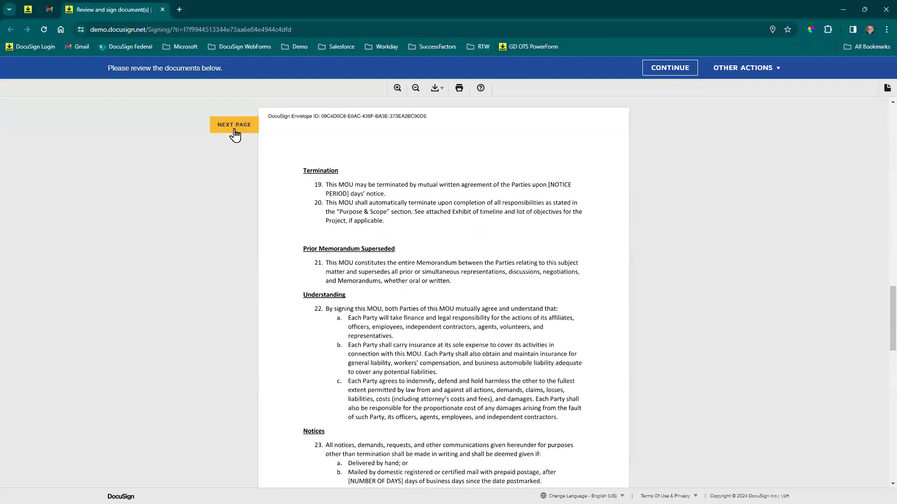
{"action": "left_click", "coordinate": [233, 125]}
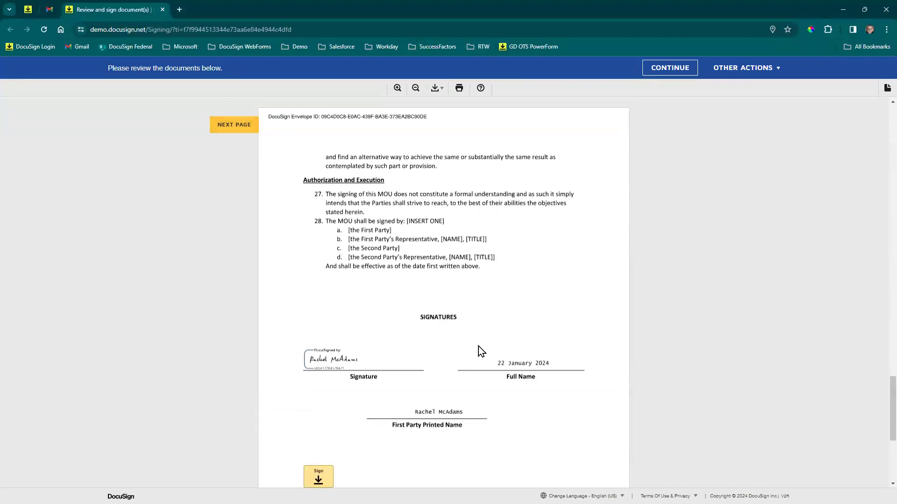
{"action": "scroll", "scroll_direction": "down", "scroll_amount": 3}
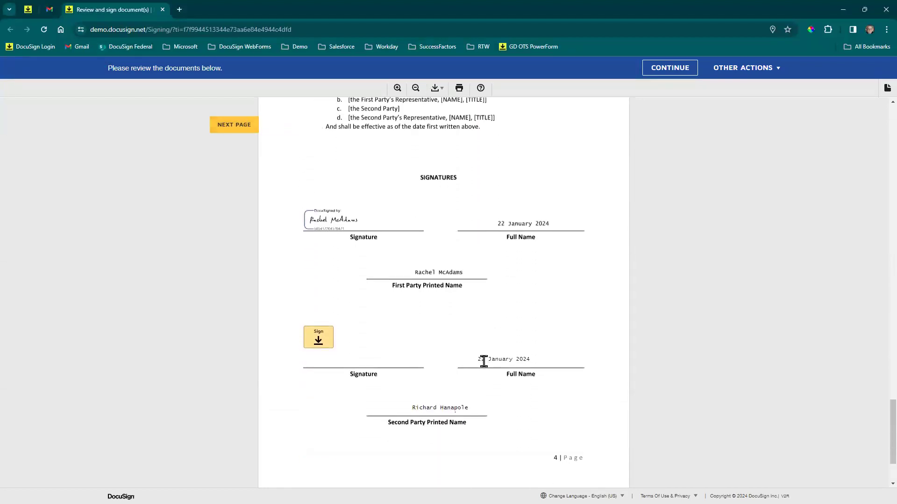
Step: Sign the Second Party line with 'I approve this document' as the signing reason
{"action": "left_click", "coordinate": [318, 337]}
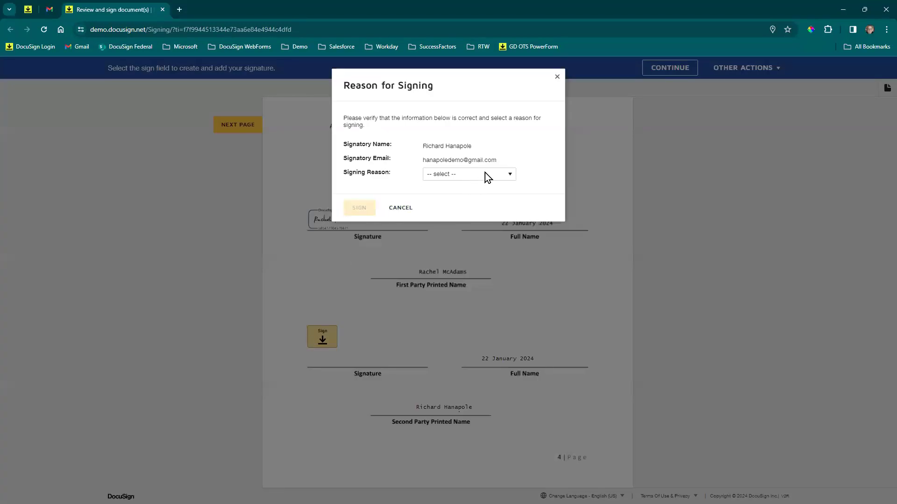
{"action": "left_click", "coordinate": [469, 174]}
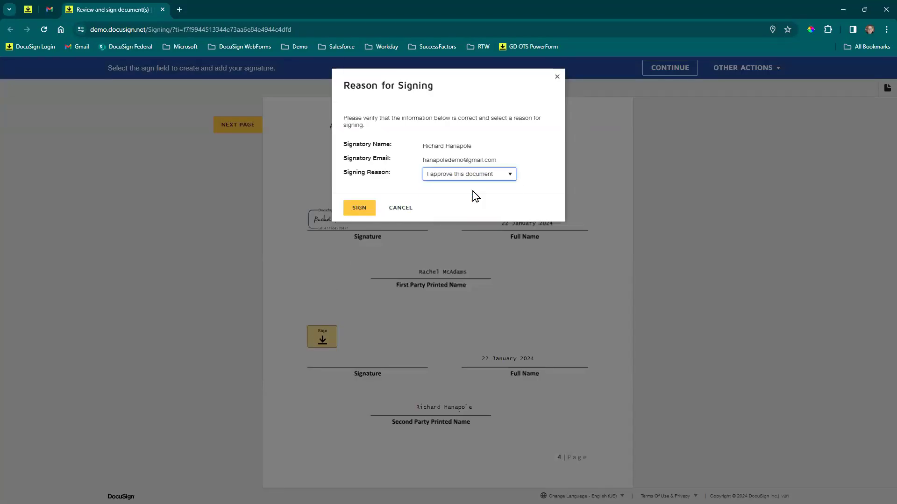
{"action": "left_click", "coordinate": [358, 208]}
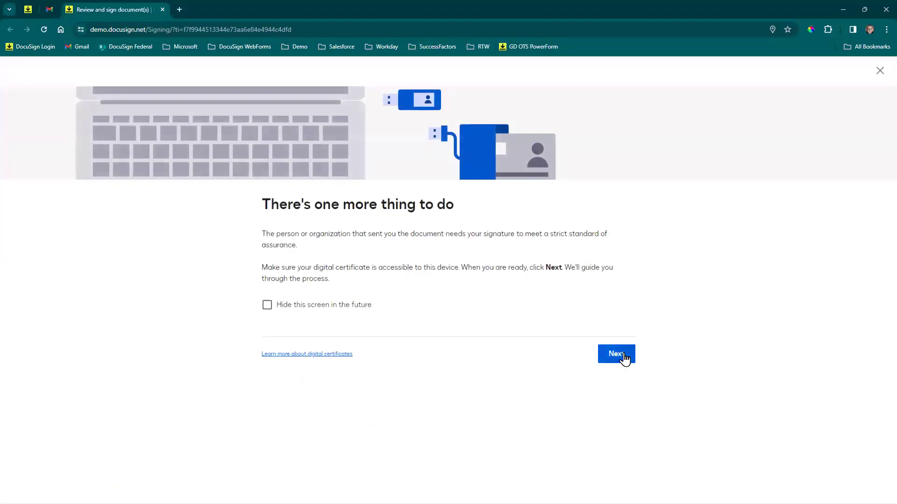
Step: Sign the Second Party line with the Test Cardholder certificate using PIN 1
{"action": "left_click", "coordinate": [616, 354]}
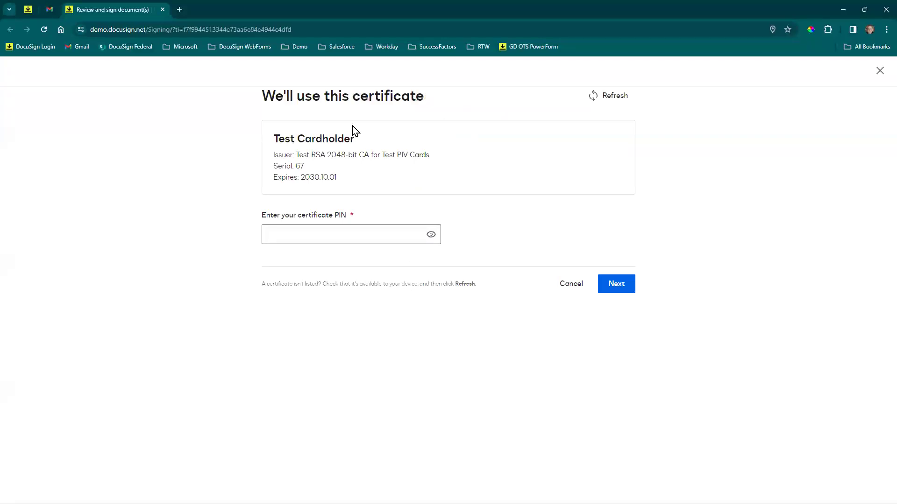
{"action": "left_click", "coordinate": [352, 234]}
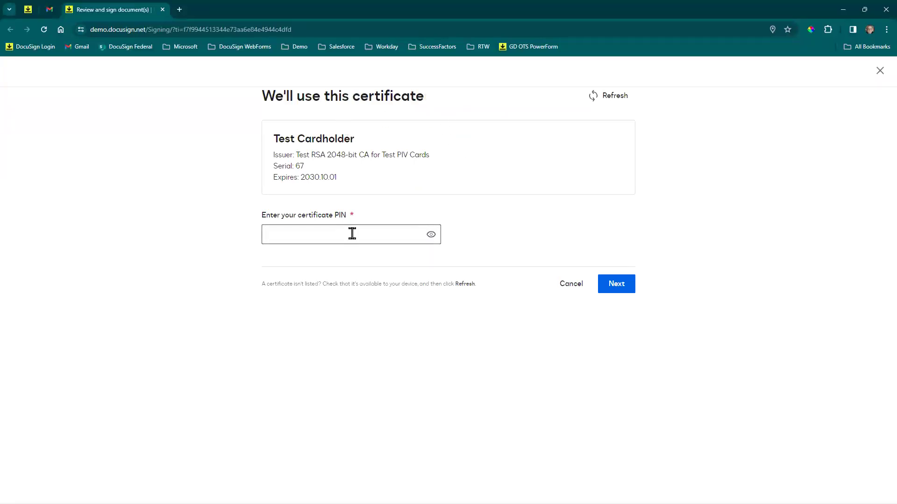
{"action": "type", "text": "1"}
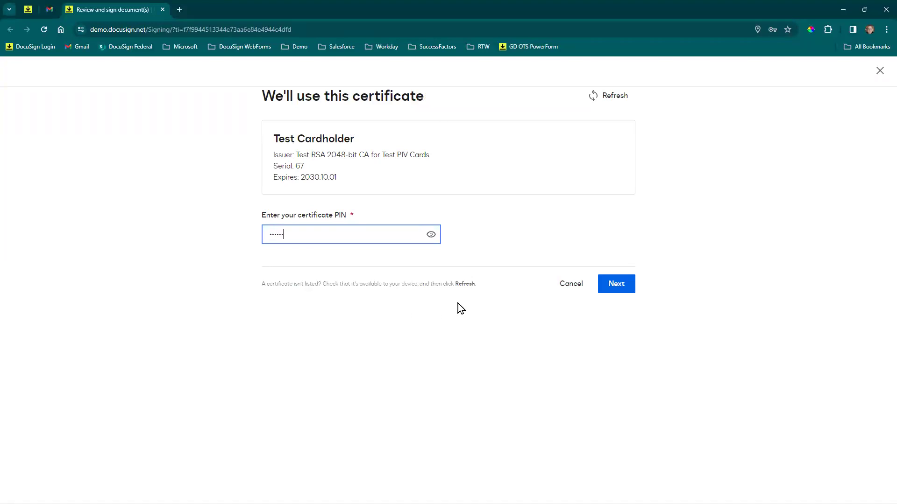
{"action": "left_click", "coordinate": [616, 284]}
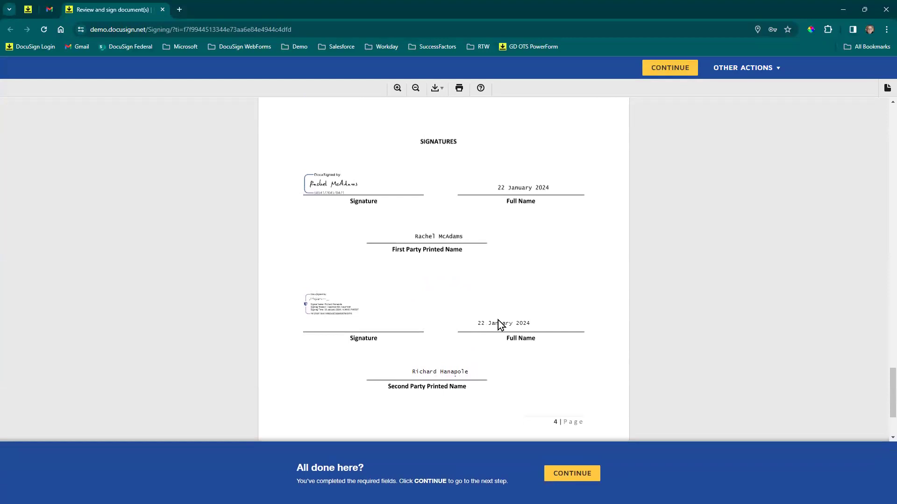
{"action": "mouse_move", "coordinate": [475, 382]}
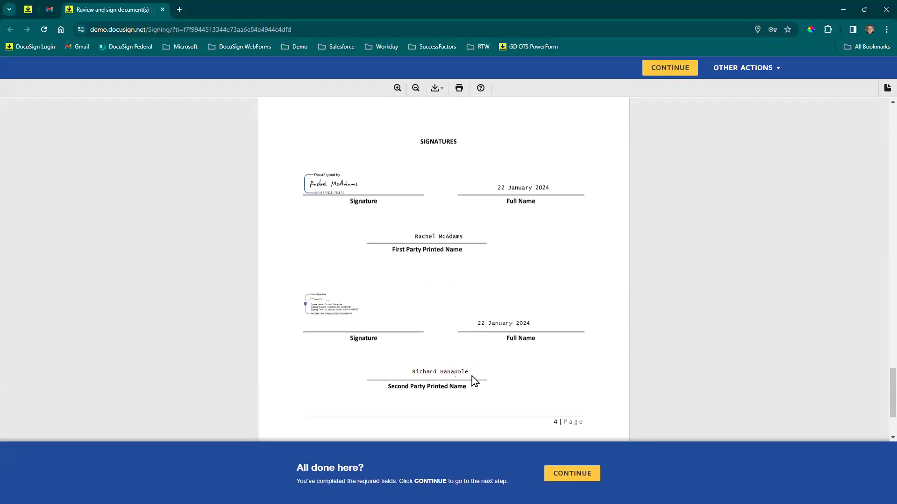
{"action": "left_click", "coordinate": [670, 68]}
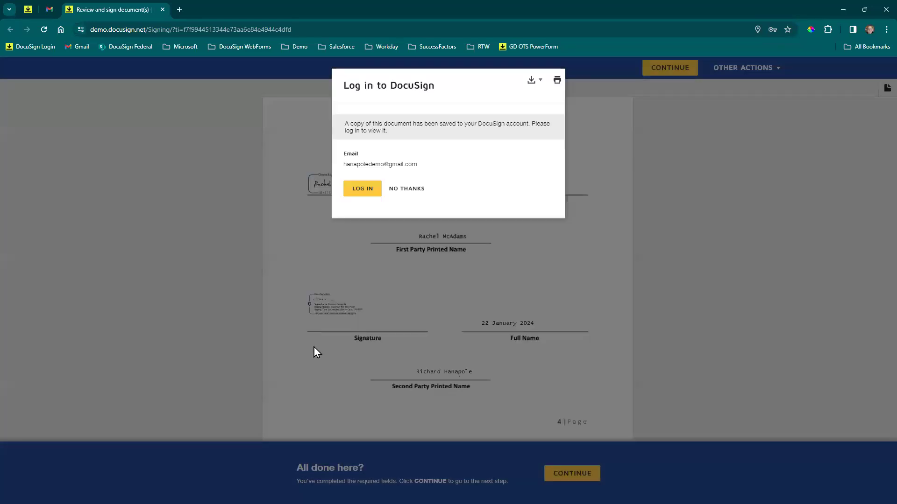
{"action": "mouse_move", "coordinate": [410, 189]}
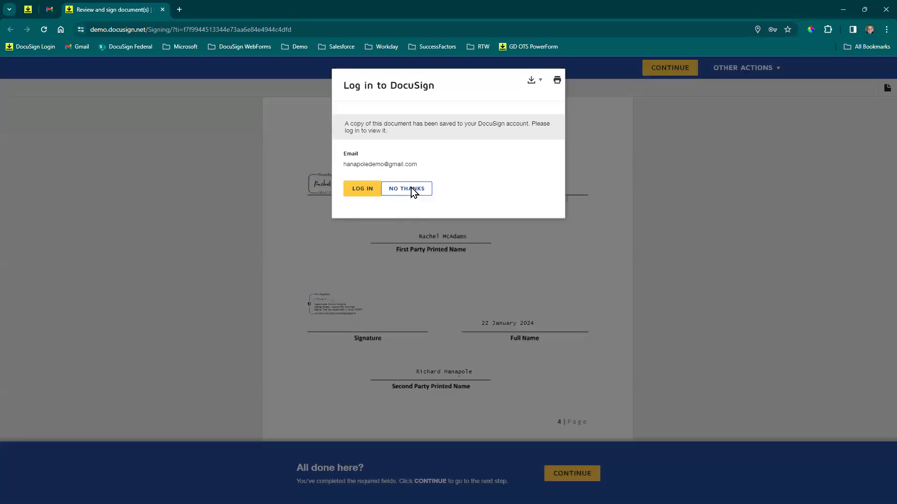
{"action": "left_click", "coordinate": [407, 188]}
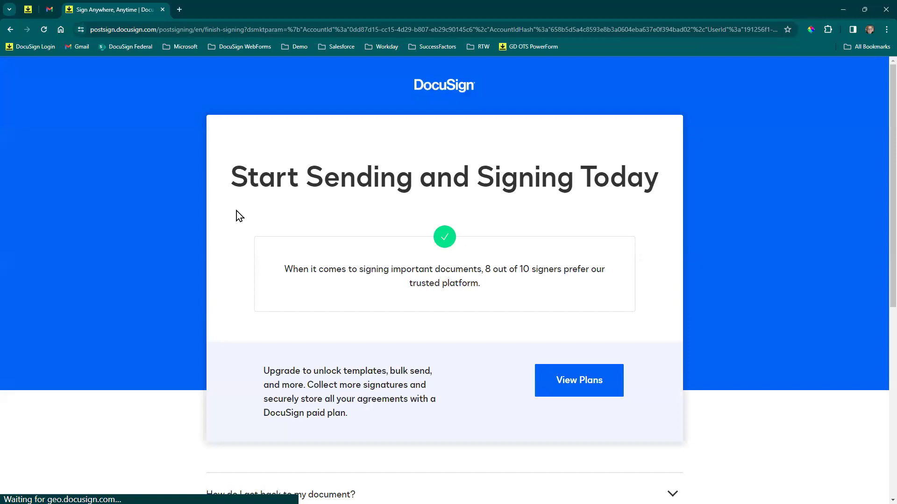
{"action": "mouse_move", "coordinate": [26, 26]}
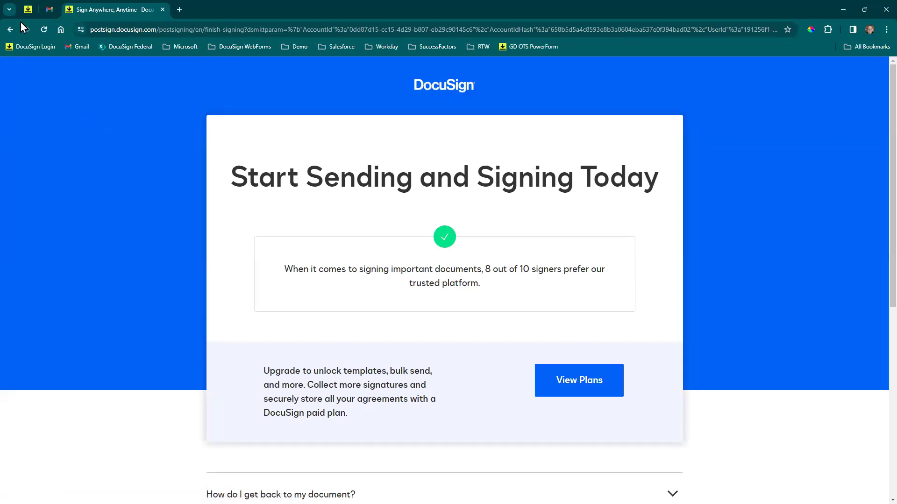
Step: Preview the MOU Template.docx.pdf attachment in Gmail and scroll to both signatures
{"action": "left_click", "coordinate": [50, 9]}
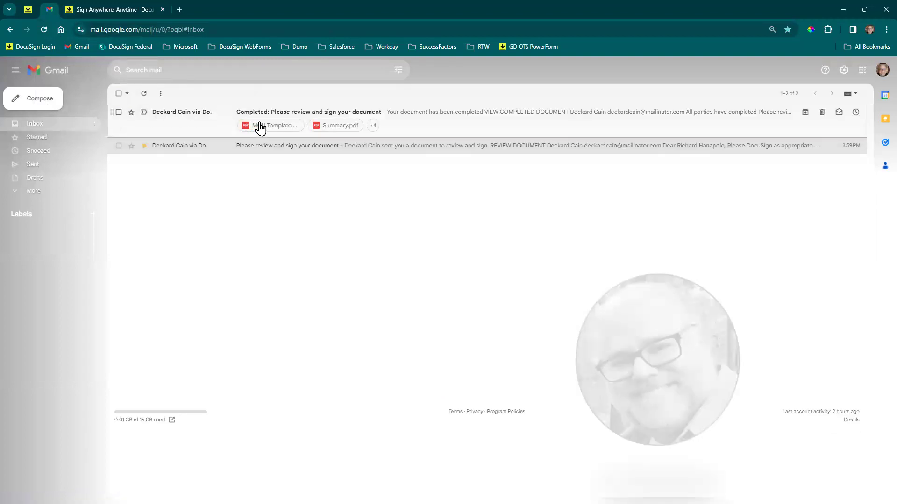
{"action": "left_click", "coordinate": [271, 126]}
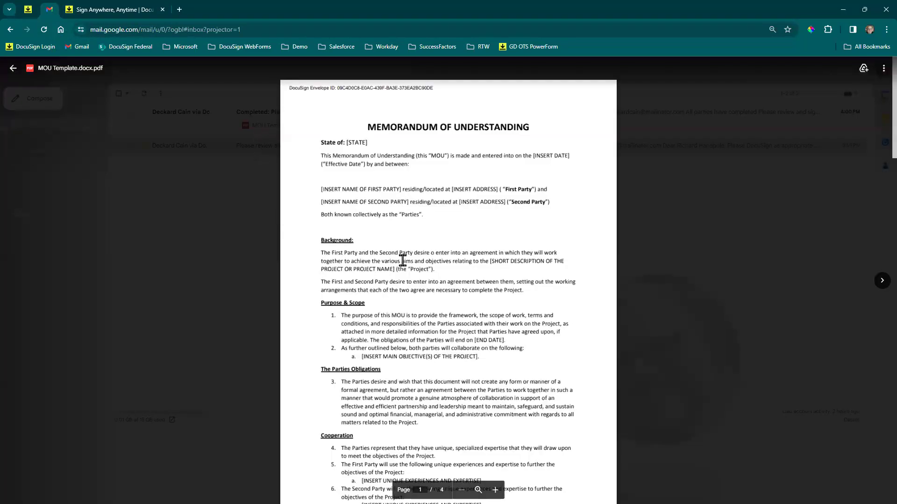
{"action": "scroll", "scroll_direction": "down", "scroll_amount": 3}
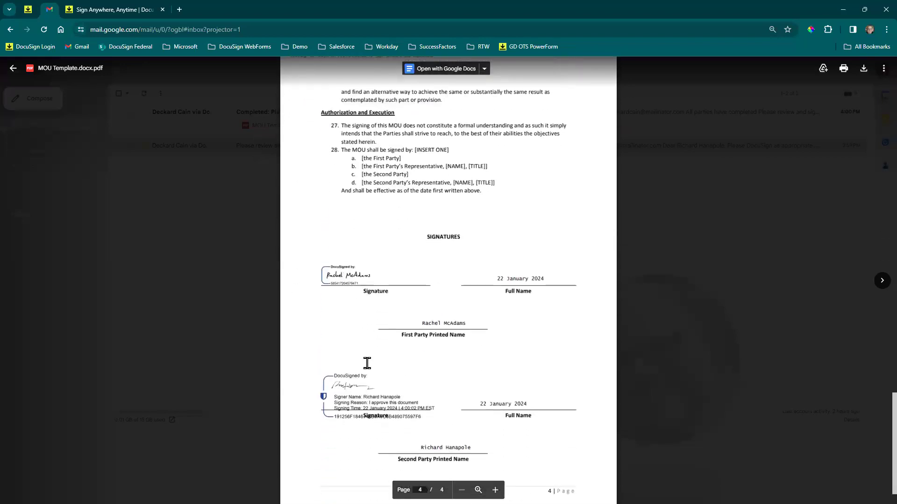
{"action": "mouse_move", "coordinate": [393, 419]}
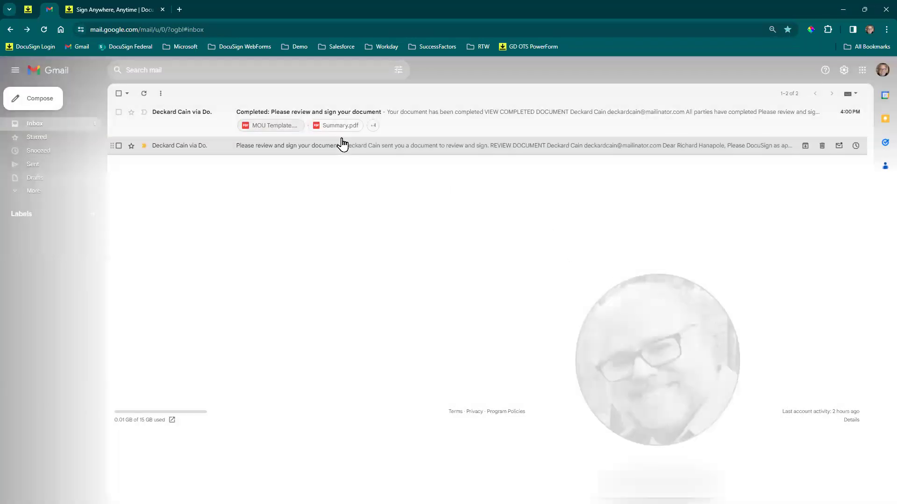
{"action": "left_click", "coordinate": [339, 125]}
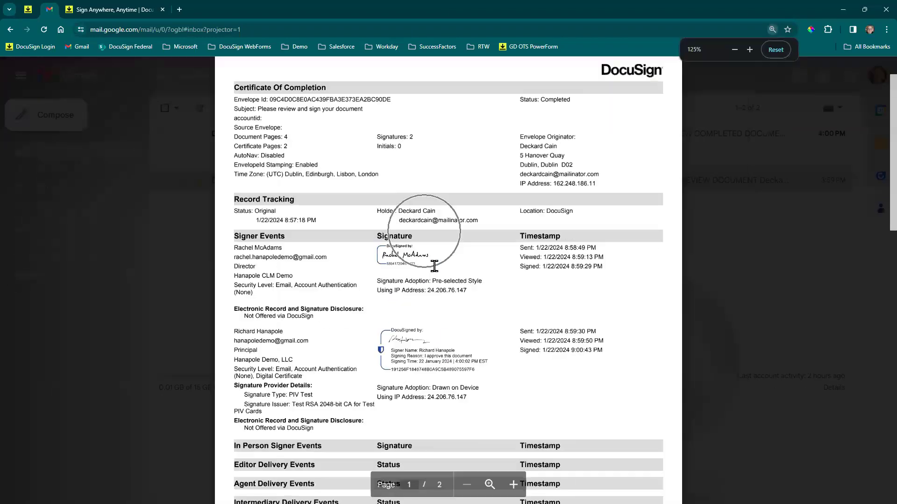
{"action": "scroll", "scroll_direction": "down", "scroll_amount": 3}
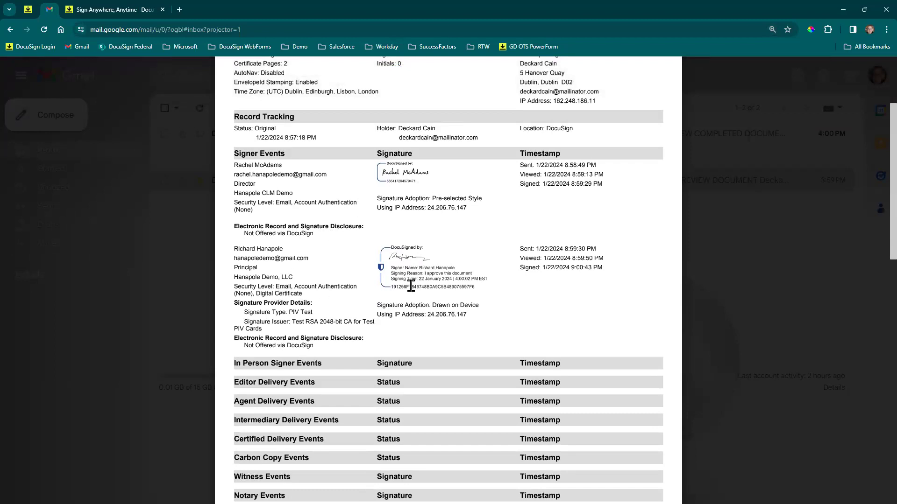
{"action": "mouse_move", "coordinate": [270, 316]}
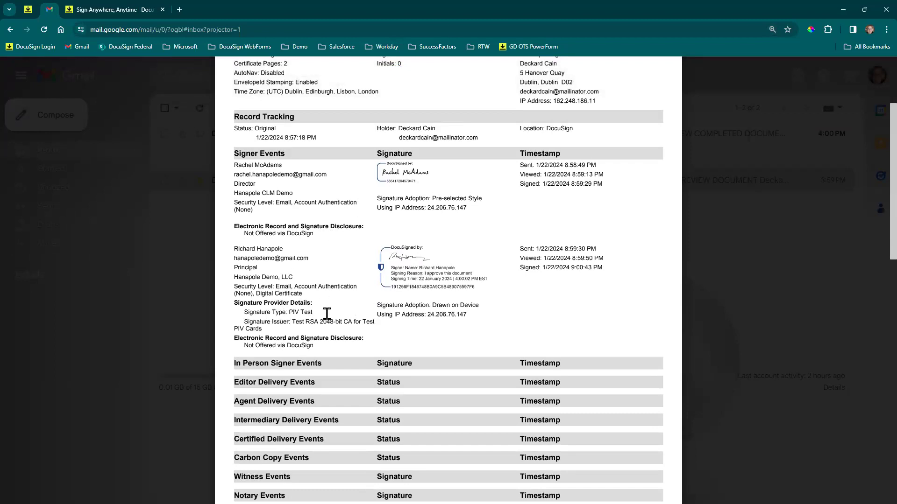
{"action": "mouse_move", "coordinate": [309, 333]}
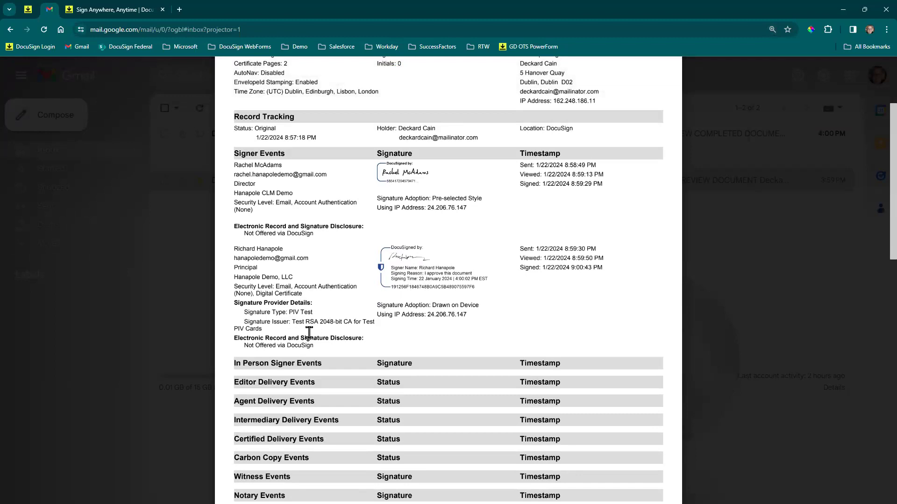
{"action": "mouse_move", "coordinate": [336, 334]}
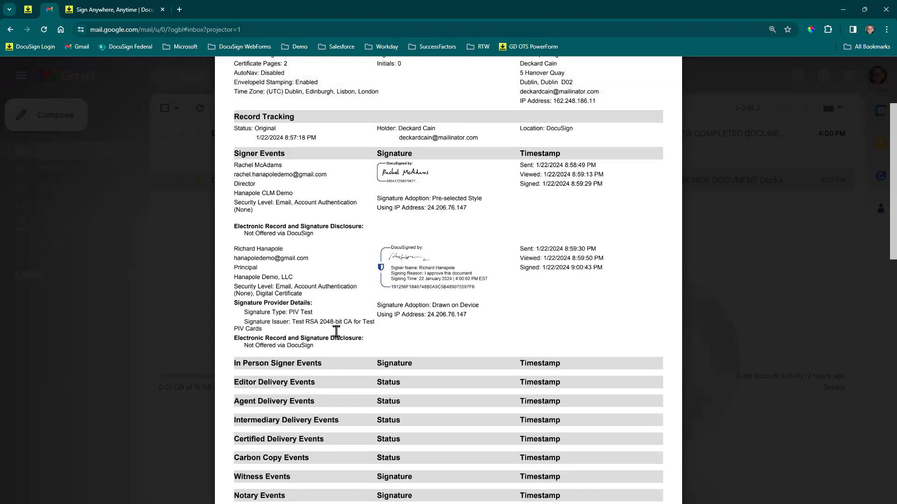
{"action": "mouse_move", "coordinate": [409, 324]}
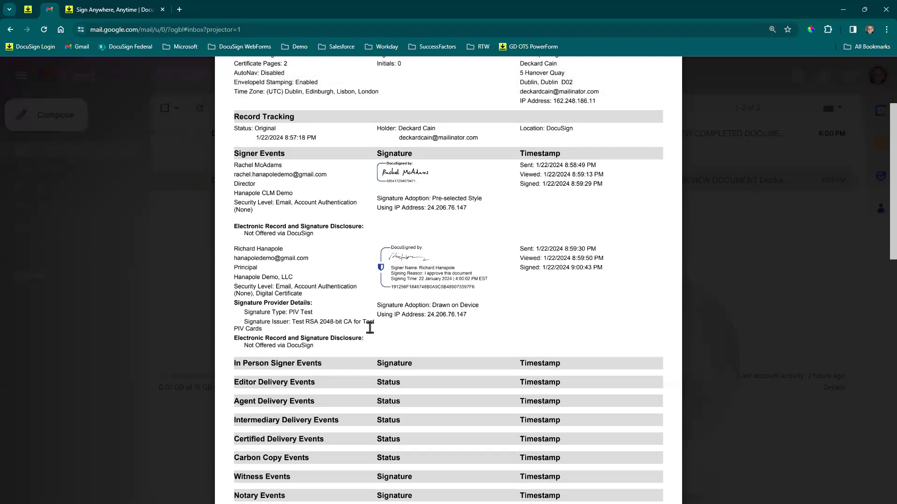
{"action": "mouse_move", "coordinate": [466, 315]}
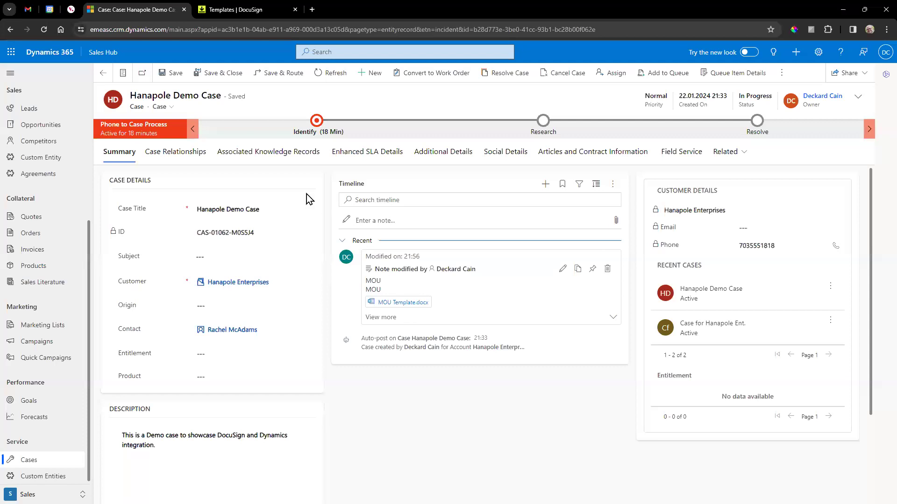
{"action": "mouse_move", "coordinate": [469, 299]}
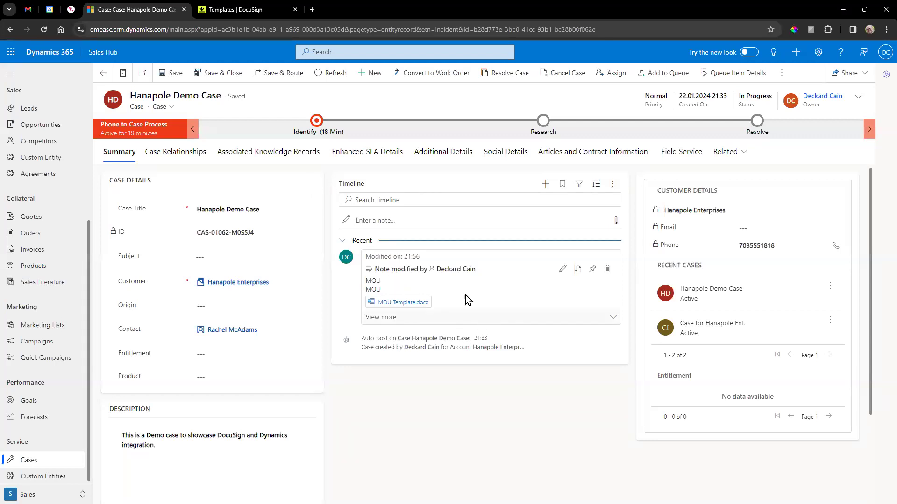
{"action": "mouse_move", "coordinate": [242, 127]}
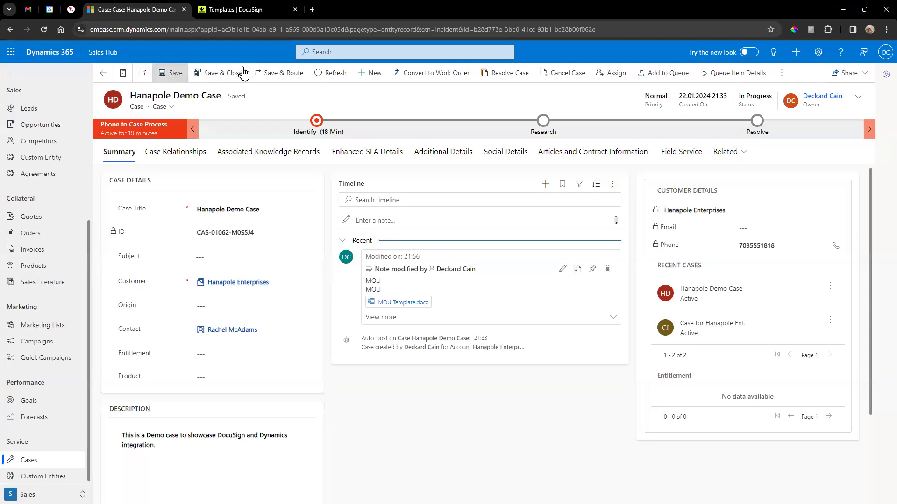
Step: Refresh the Hanapole Demo Case to load the signed-document note and all-parties-signed post
{"action": "left_click", "coordinate": [335, 73]}
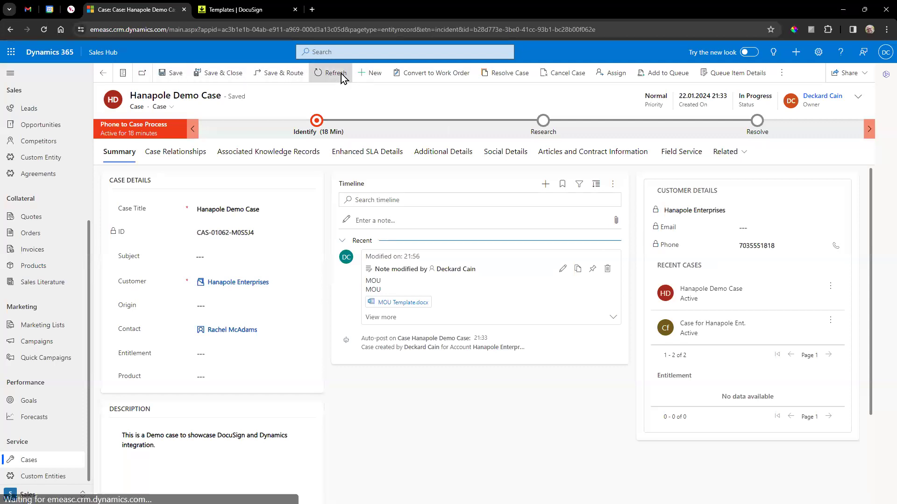
{"action": "left_click", "coordinate": [331, 73]}
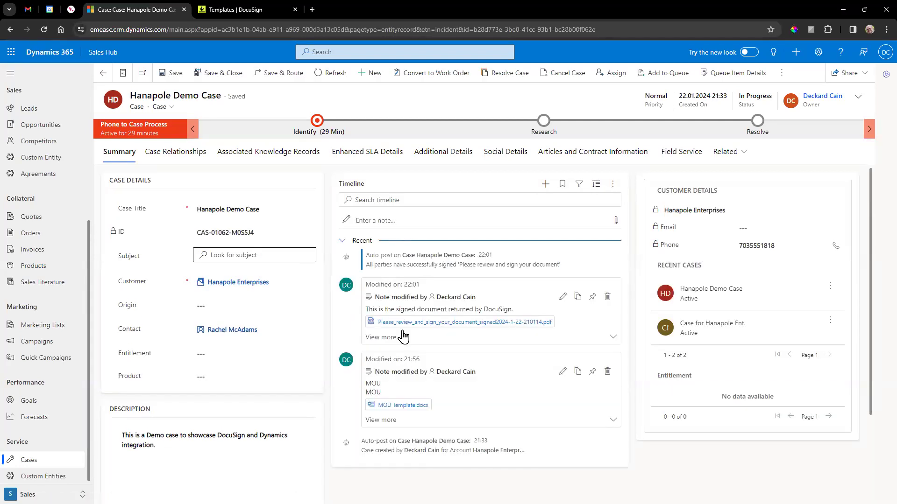
{"action": "mouse_move", "coordinate": [410, 177]}
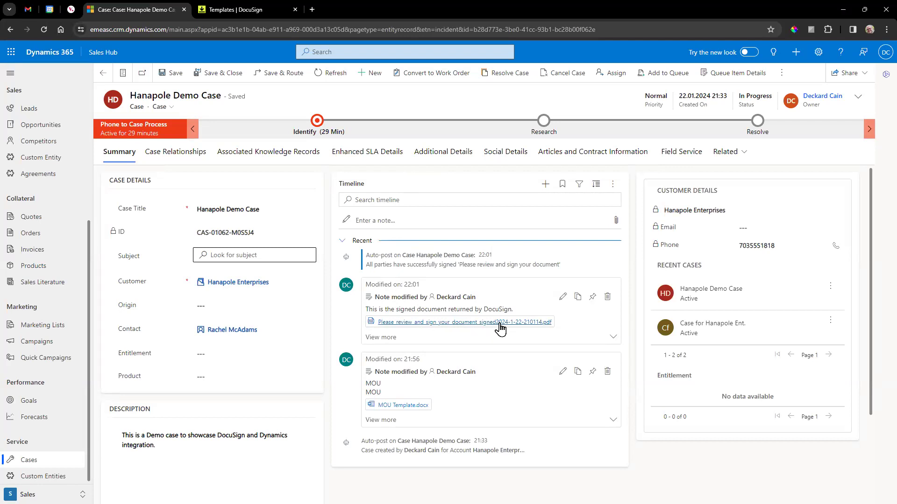
Step: Preview the note's signed PDF through its certificate pages, then download it
{"action": "left_click", "coordinate": [469, 322]}
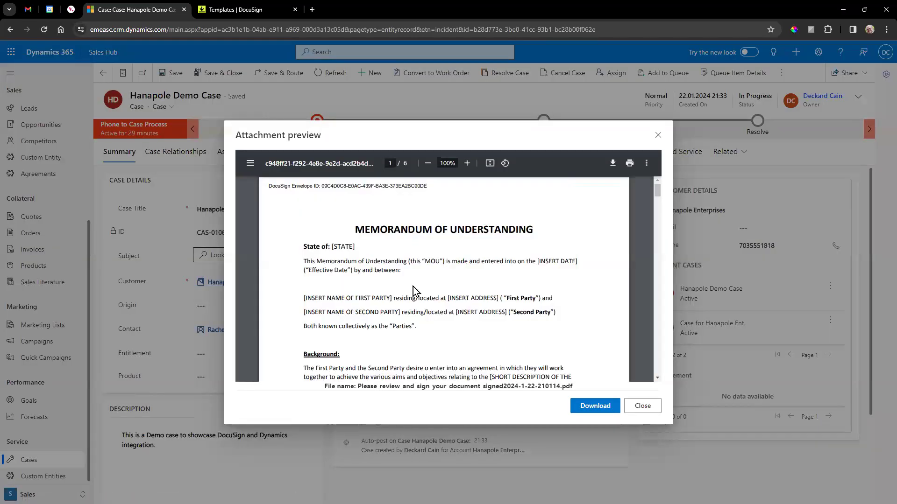
{"action": "scroll", "scroll_direction": "down", "scroll_amount": 3}
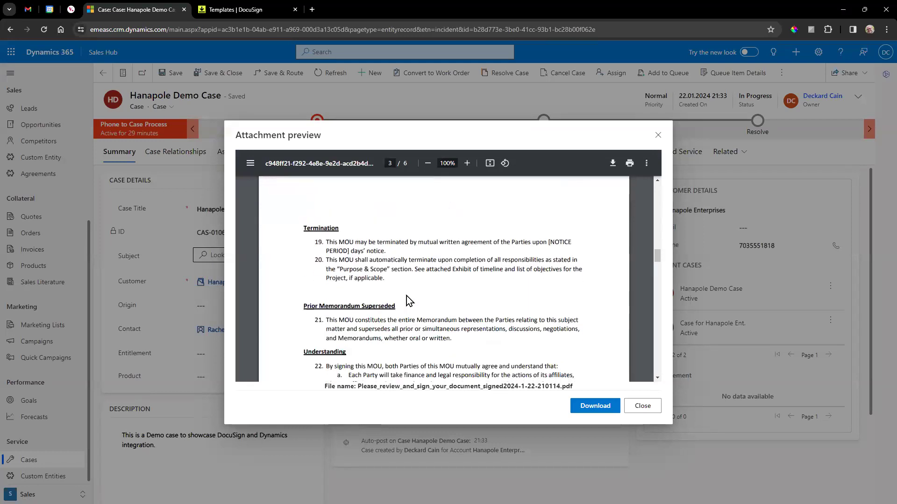
{"action": "scroll", "scroll_direction": "down", "scroll_amount": 3}
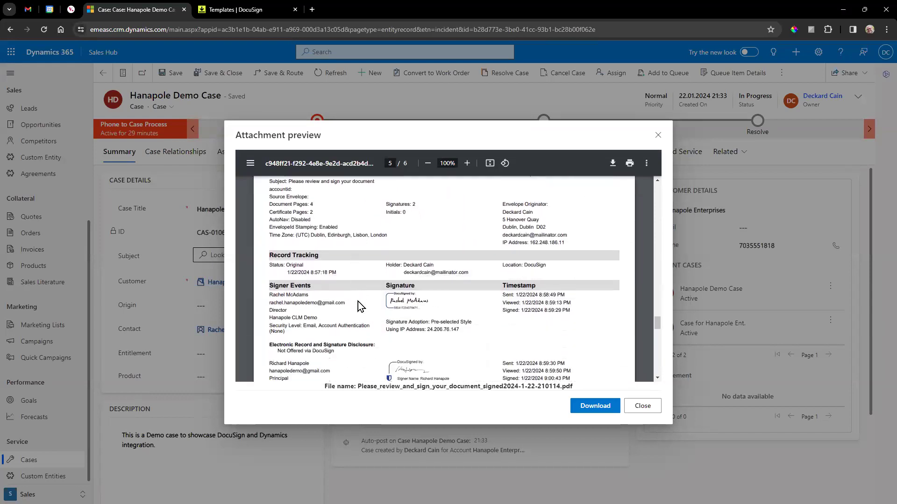
{"action": "scroll", "scroll_direction": "down", "scroll_amount": 3}
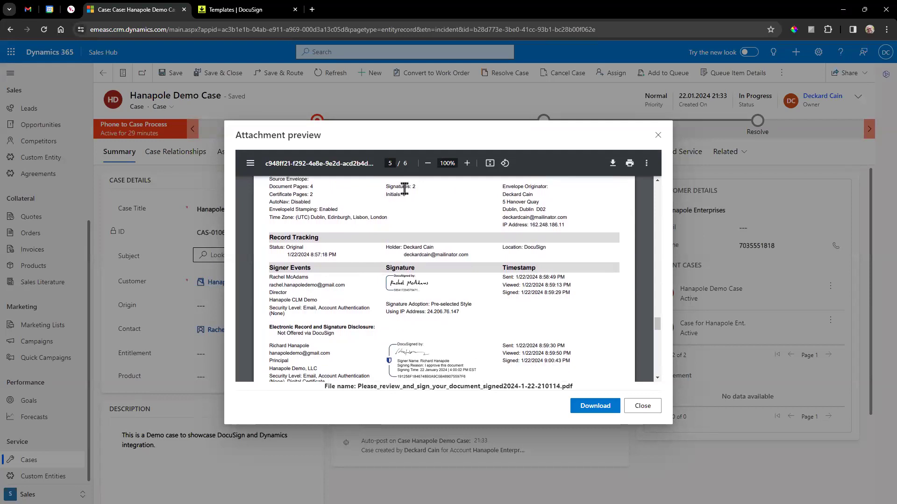
{"action": "scroll", "scroll_direction": "down", "scroll_amount": 3}
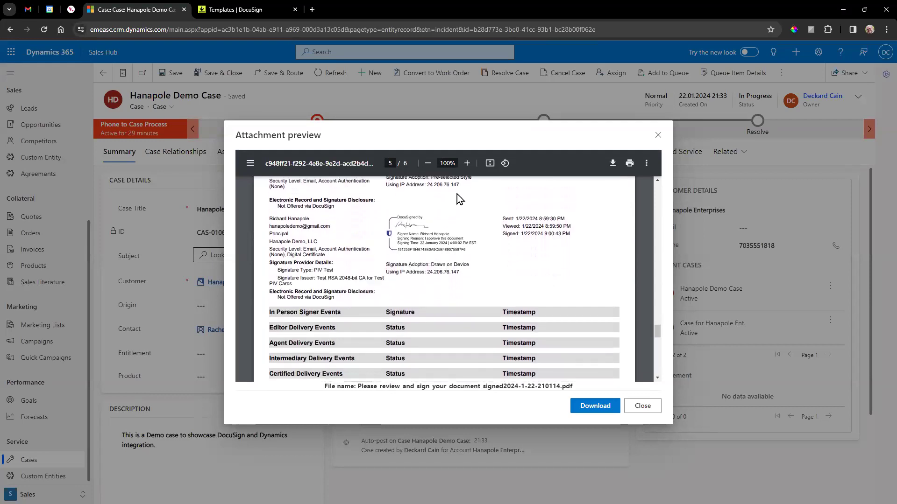
{"action": "scroll", "scroll_direction": "down", "scroll_amount": 3}
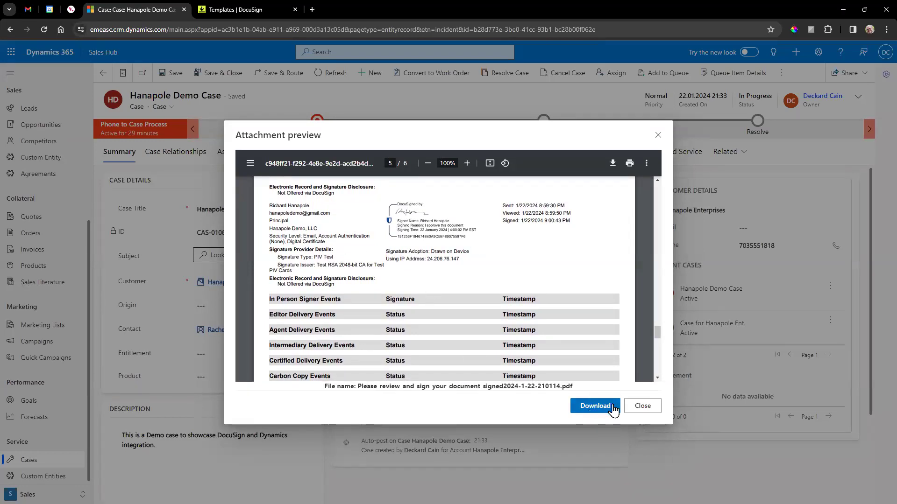
{"action": "left_click", "coordinate": [642, 406]}
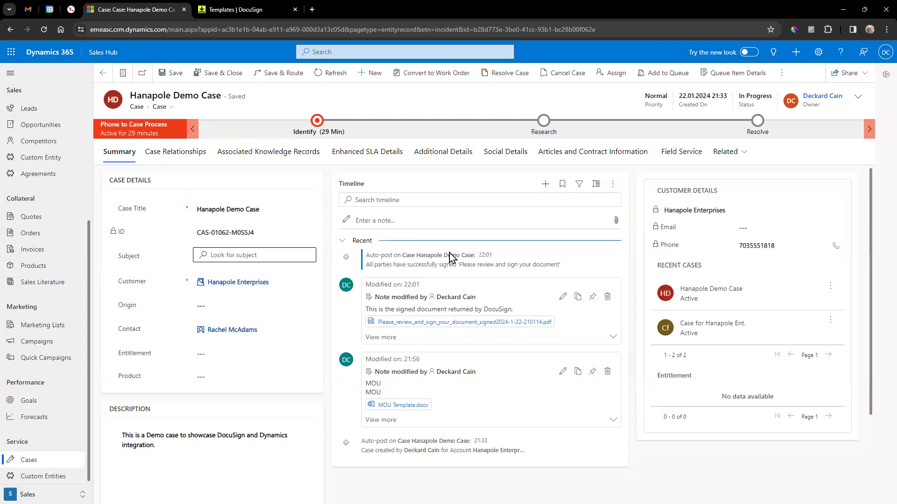
{"action": "mouse_move", "coordinate": [241, 120]}
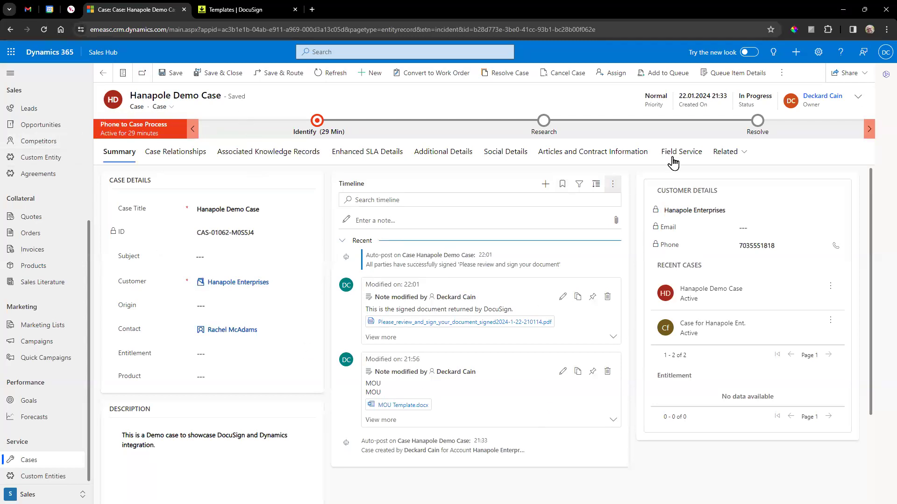
Step: Show the DocuSign Transactions tab from the case's Related menu
{"action": "left_click", "coordinate": [729, 152]}
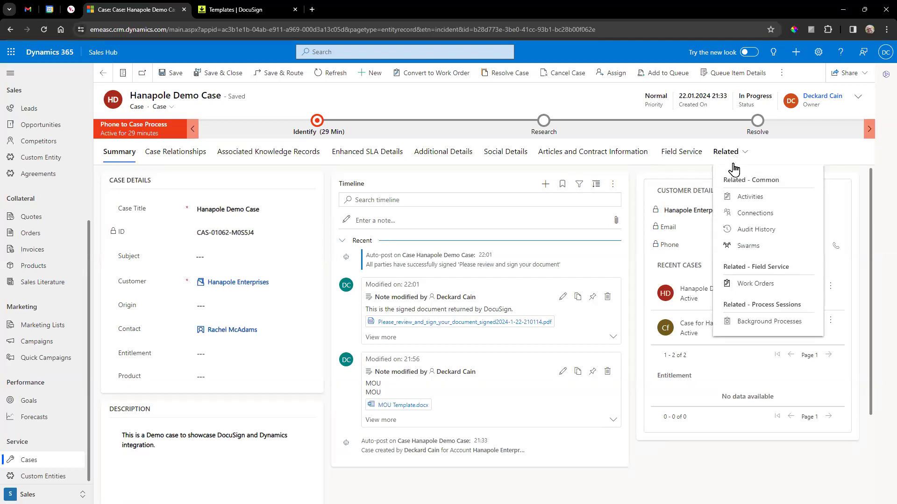
{"action": "mouse_move", "coordinate": [673, 171]}
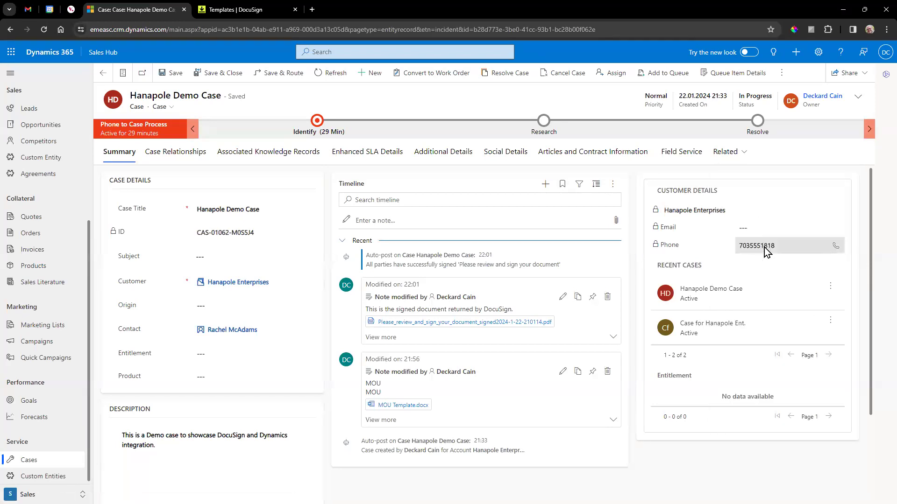
{"action": "left_click", "coordinate": [751, 152]}
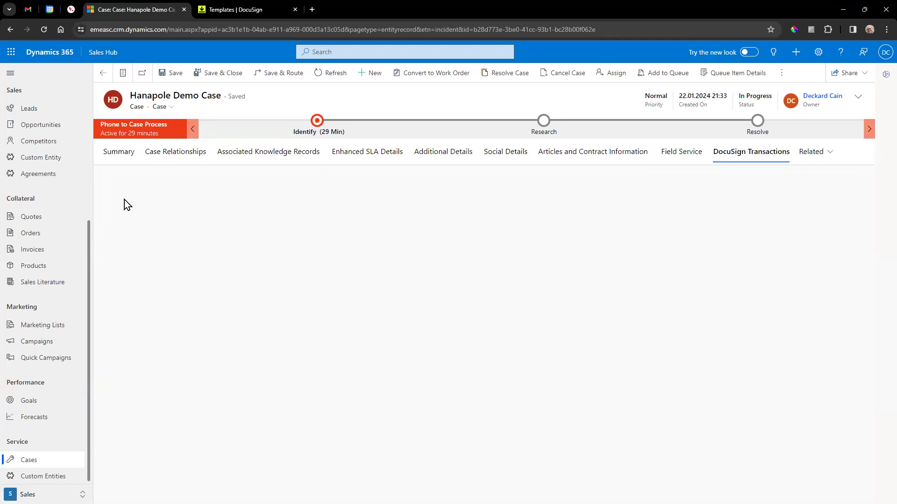
{"action": "left_click", "coordinate": [750, 151]}
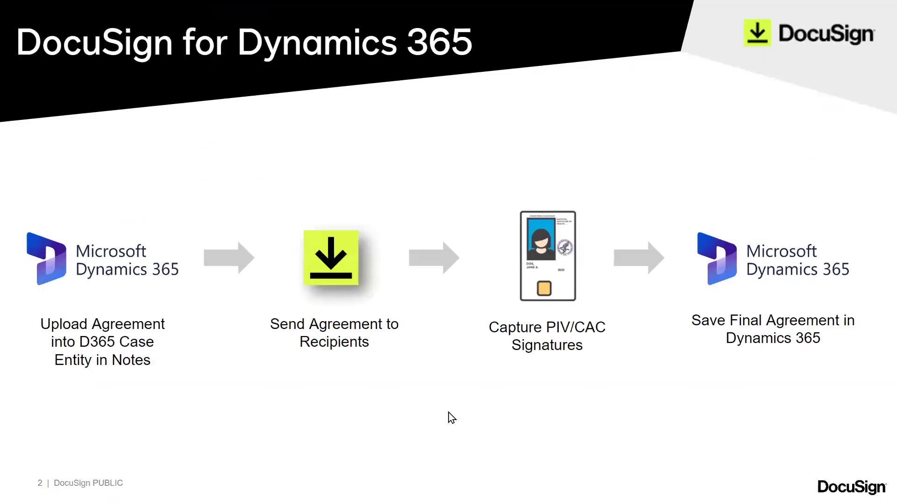
{"action": "mouse_move", "coordinate": [716, 271]}
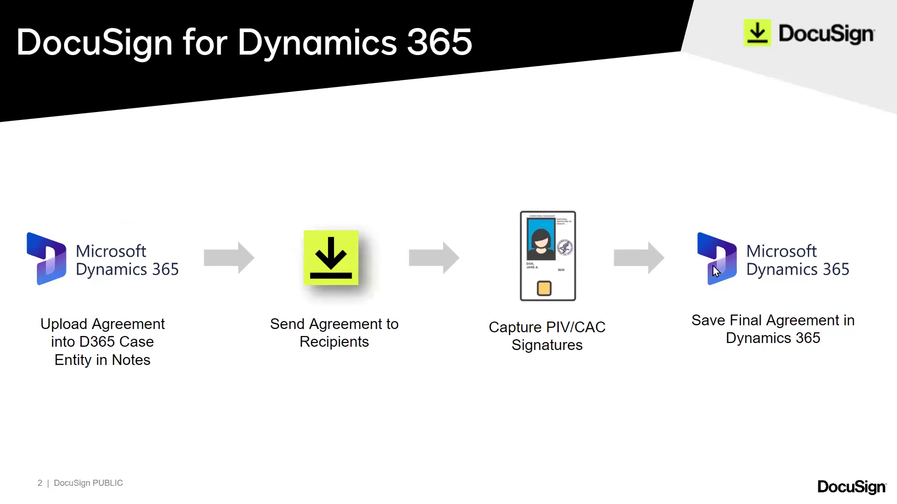